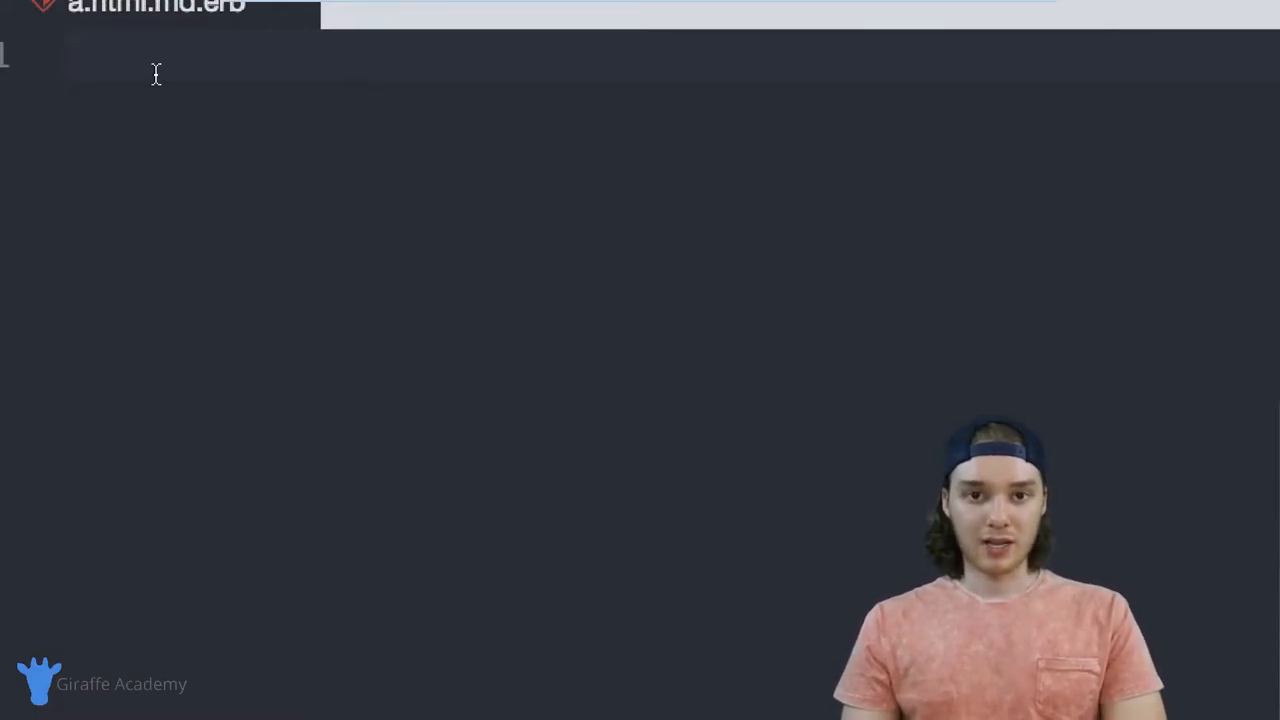
Write an ERB output tag on line 1 calling link_to with the text 'Giraffe Academy'.
{"action": "left_click", "coordinate": [156, 73]}
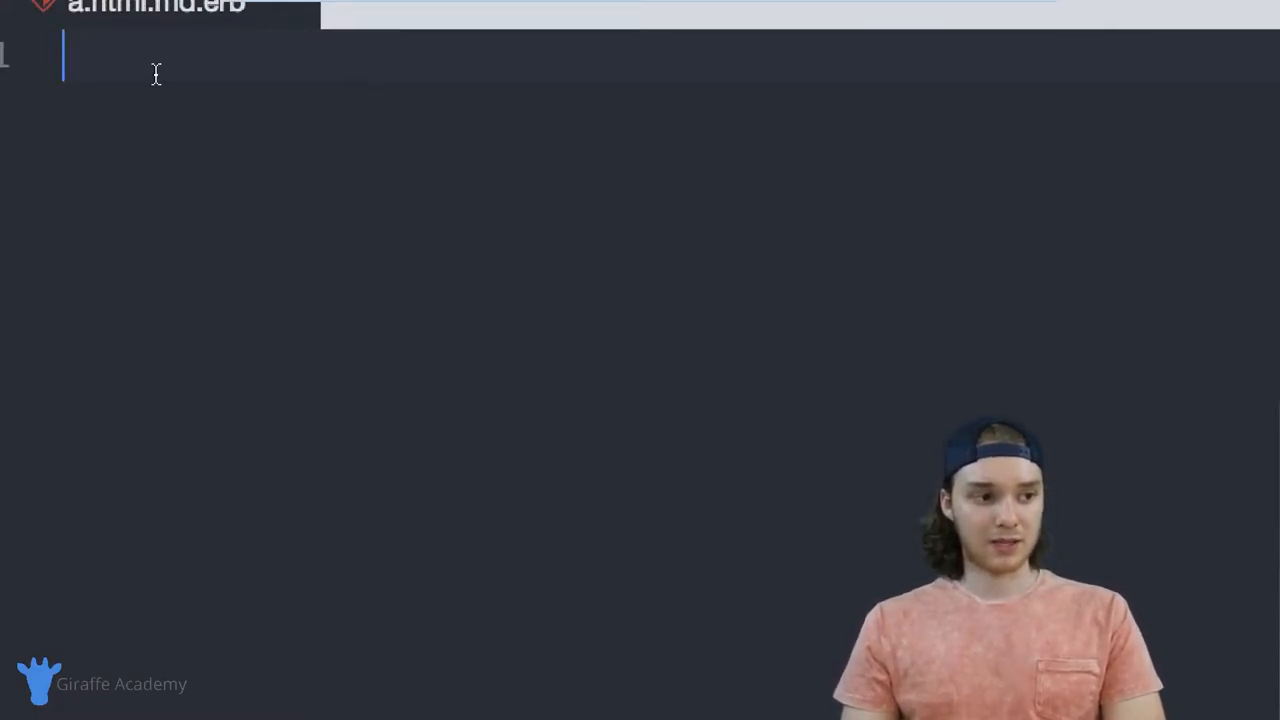
{"action": "type", "text": "<%"}
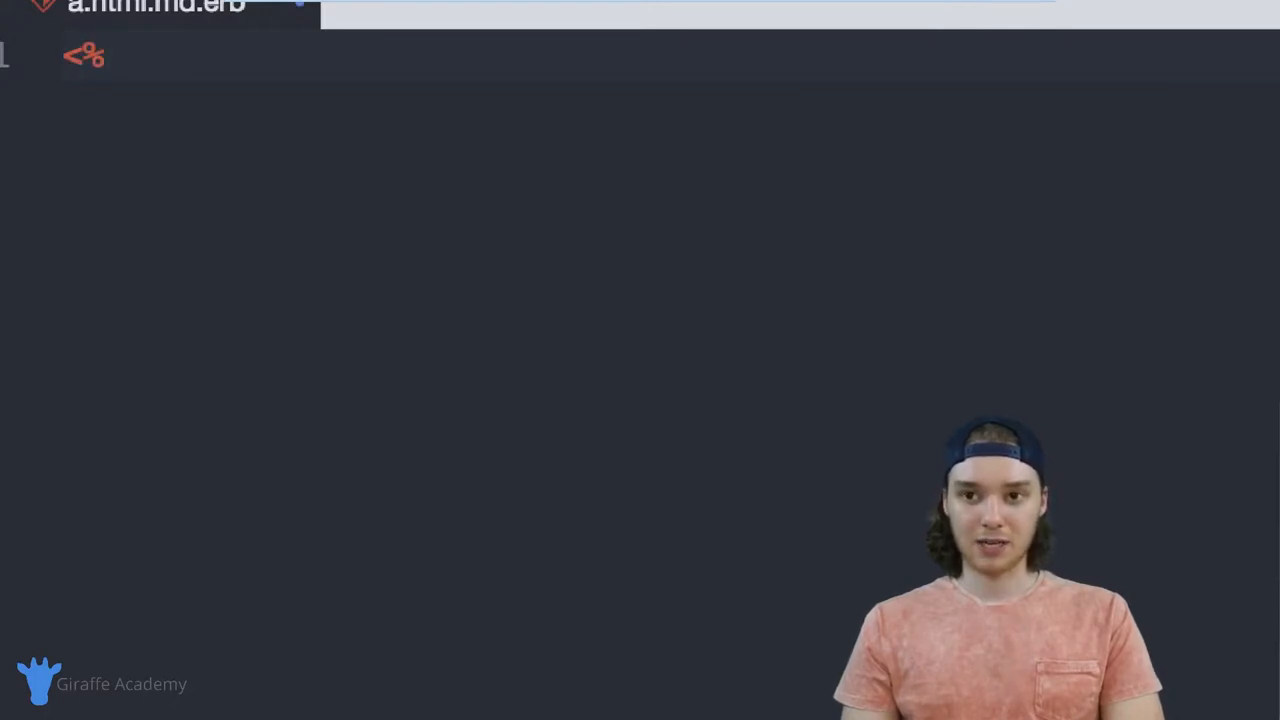
{"action": "type", "text": "="}
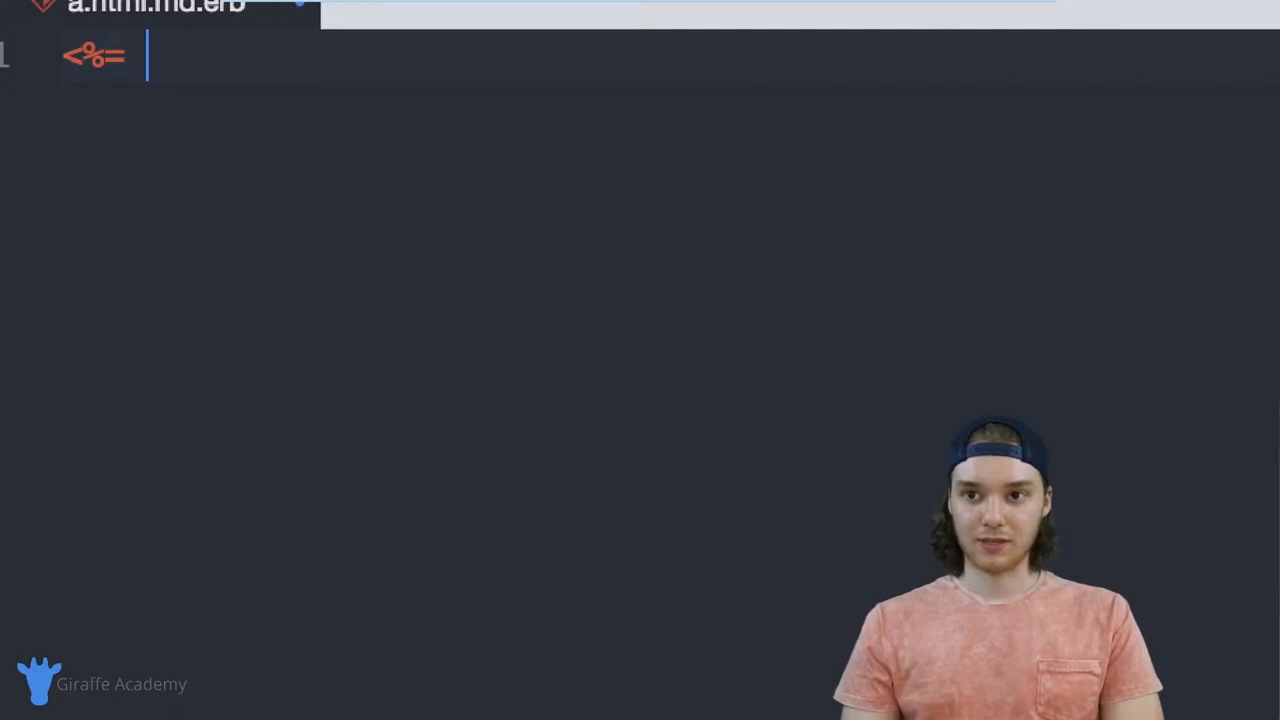
{"action": "type", "text": "%>"}
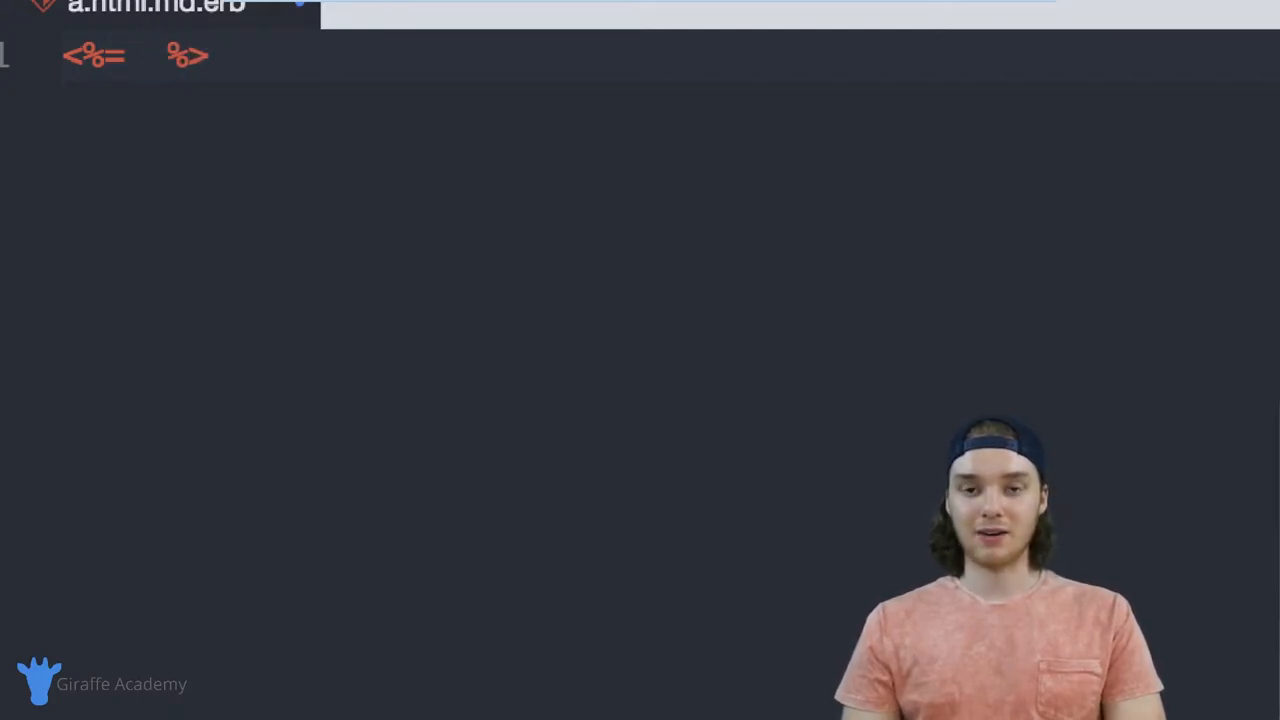
{"action": "left_click", "coordinate": [148, 55]}
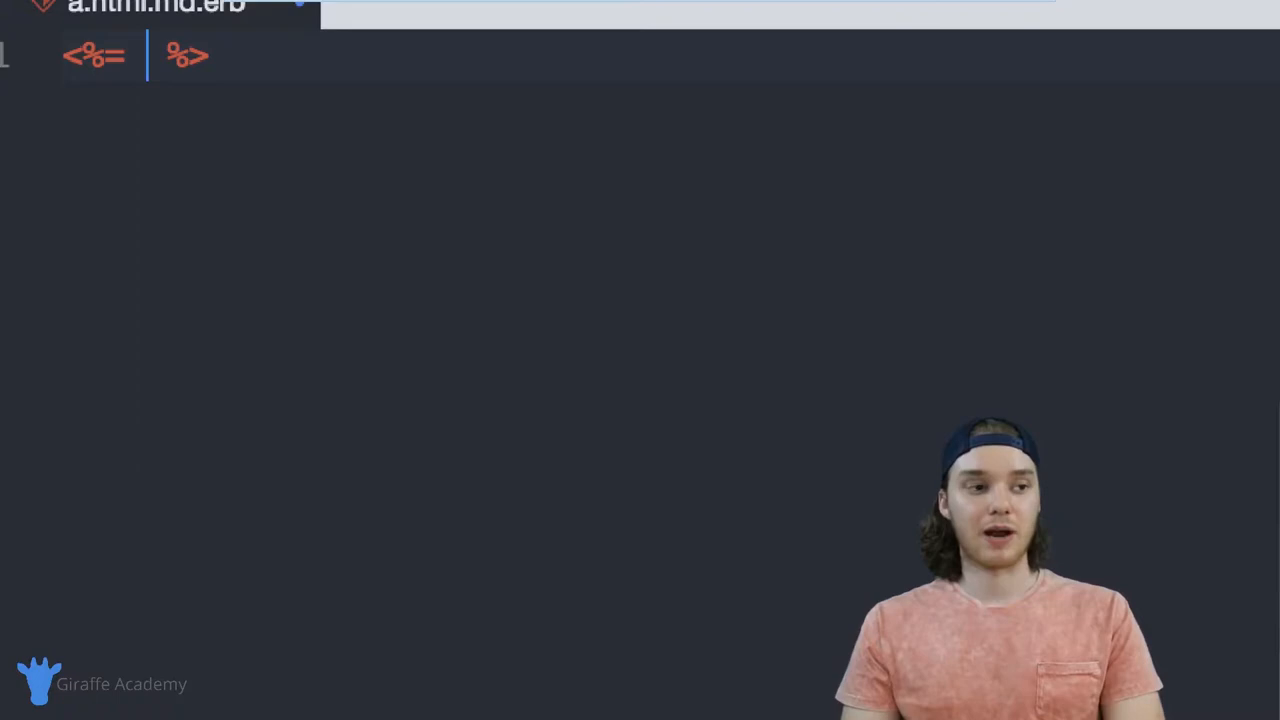
{"action": "type", "text": "link_to"}
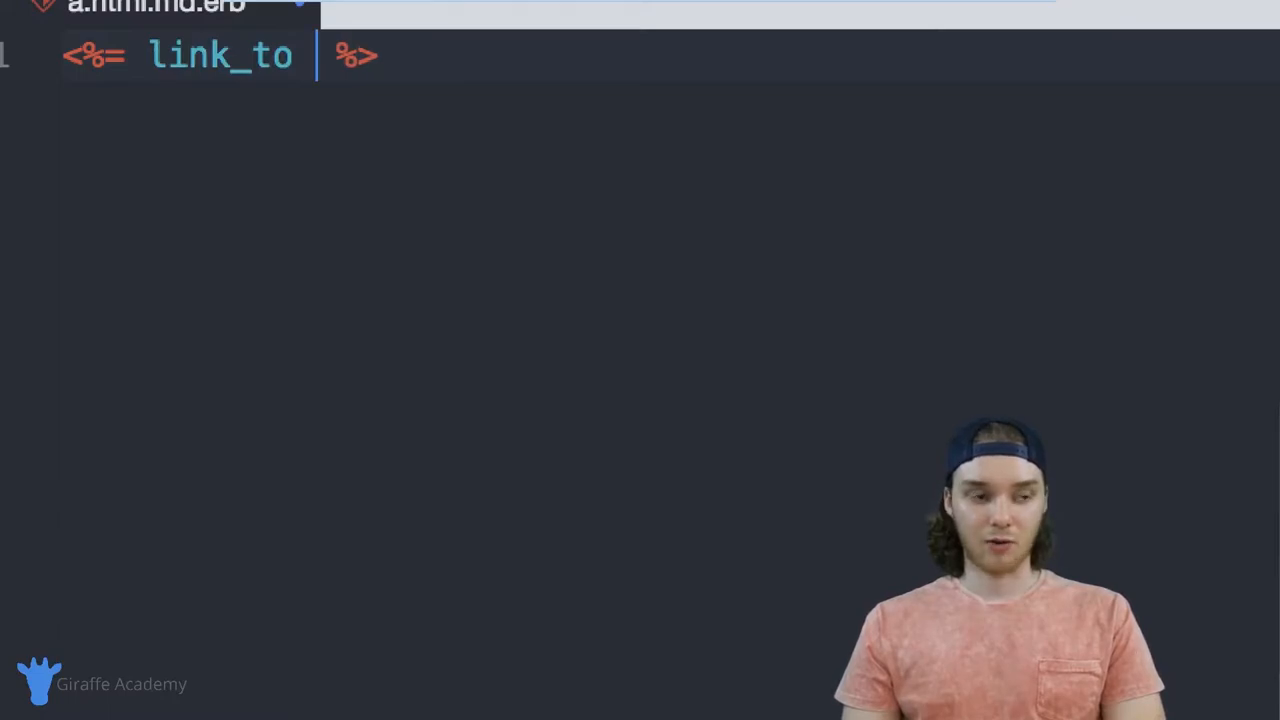
{"action": "type", "text": "'"}
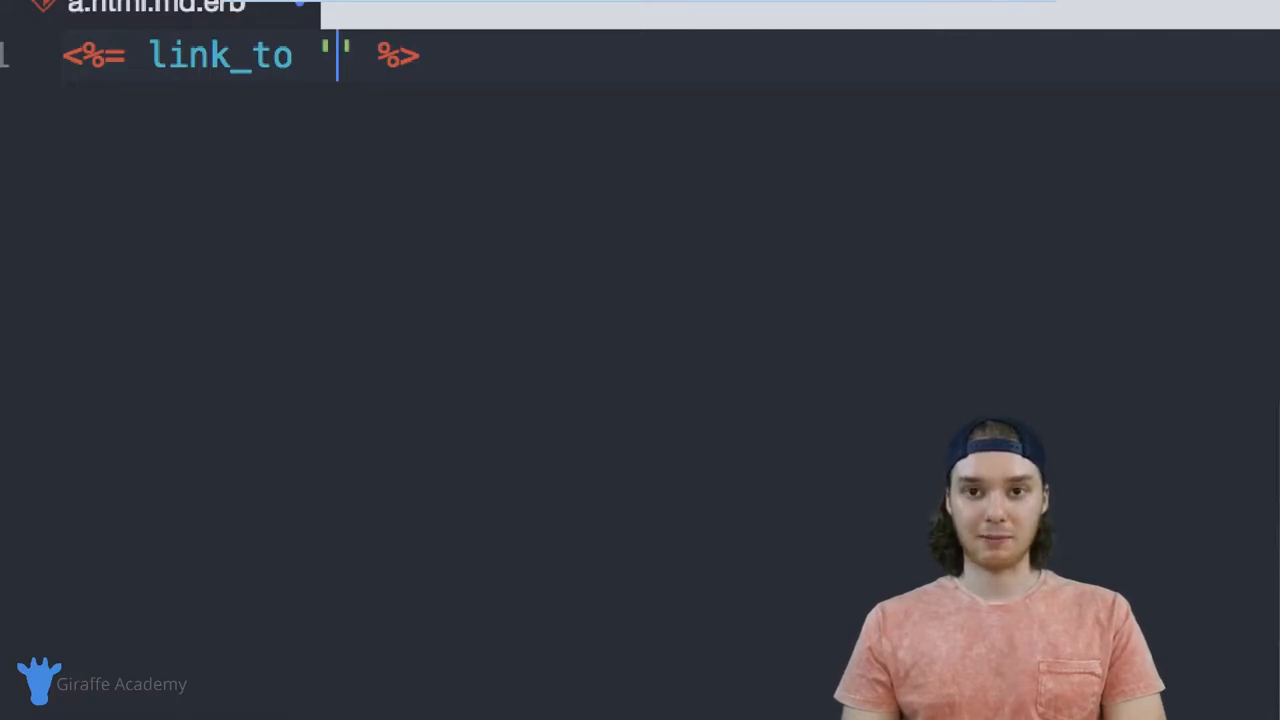
{"action": "type", "text": "Giraf"}
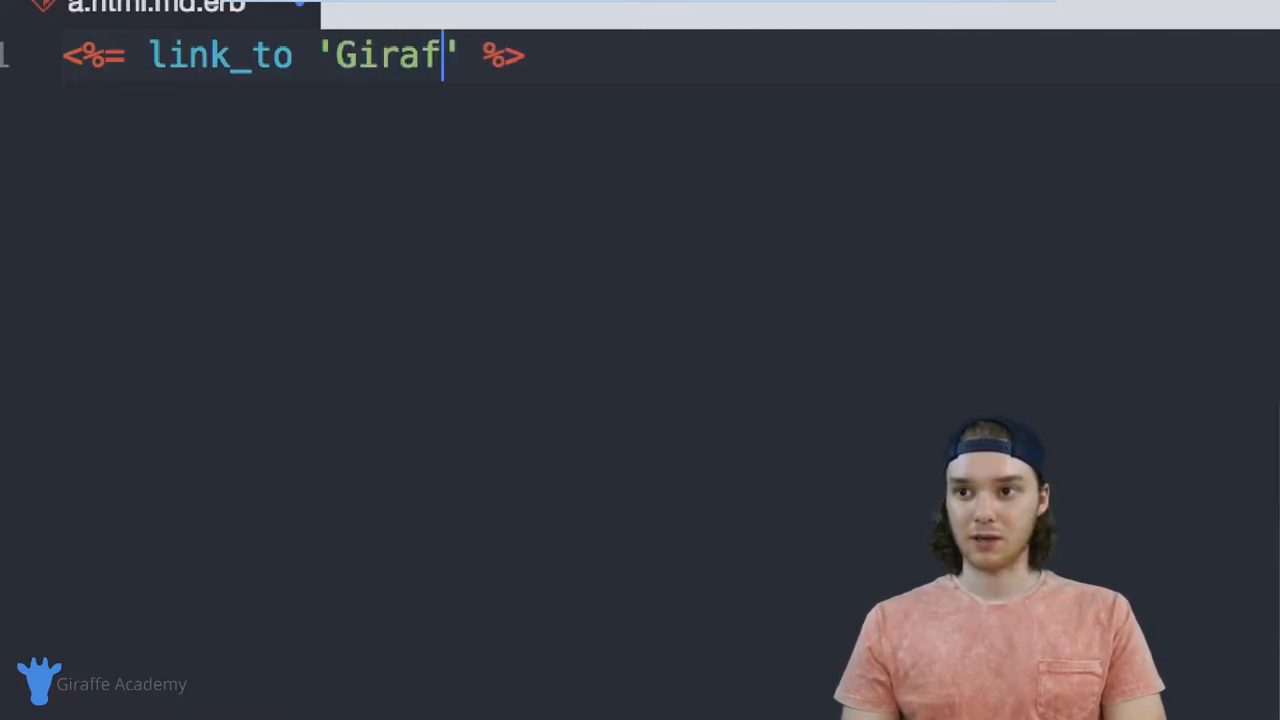
{"action": "type", "text": "fe Academy"}
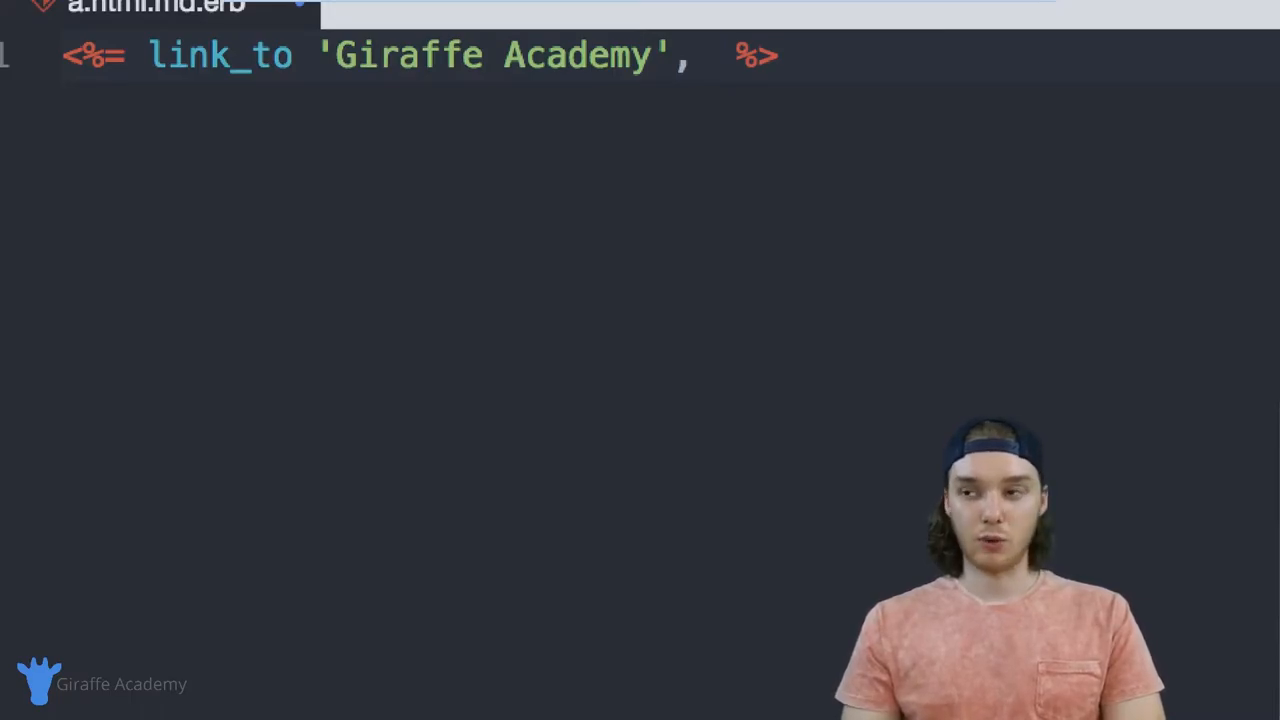
{"action": "type", "text": "''"}
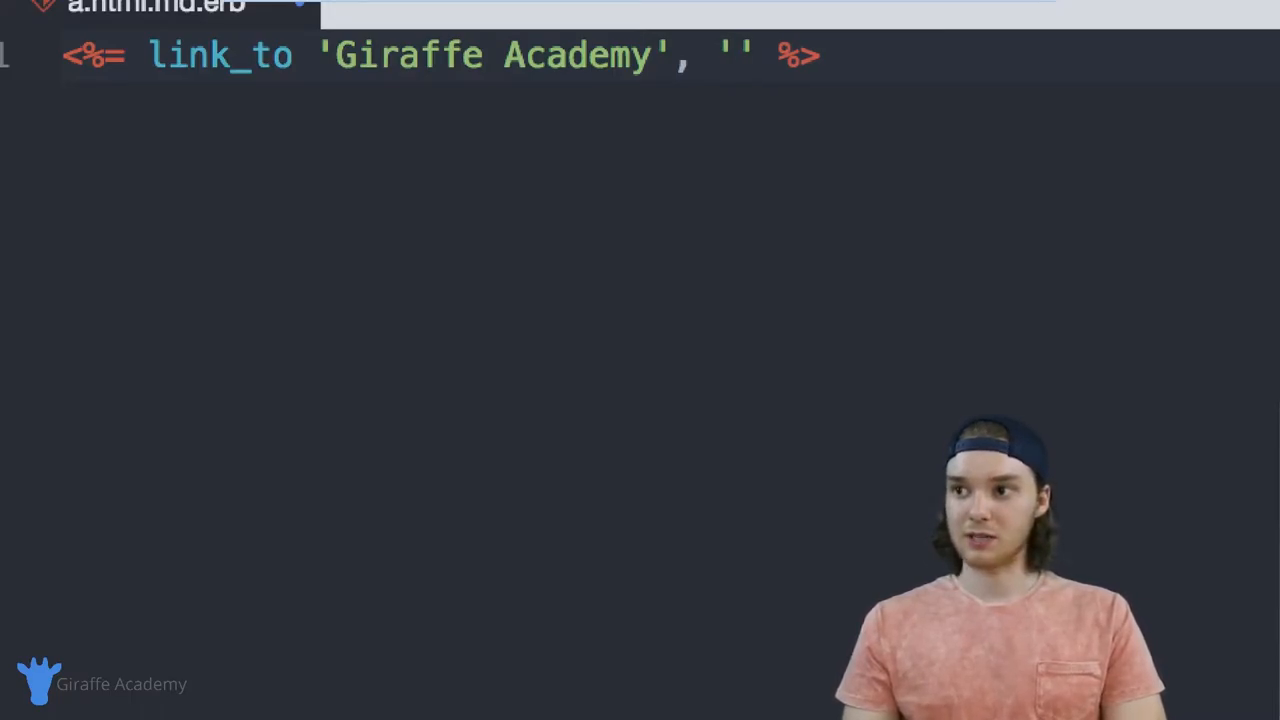
{"action": "left_click", "coordinate": [735, 55]}
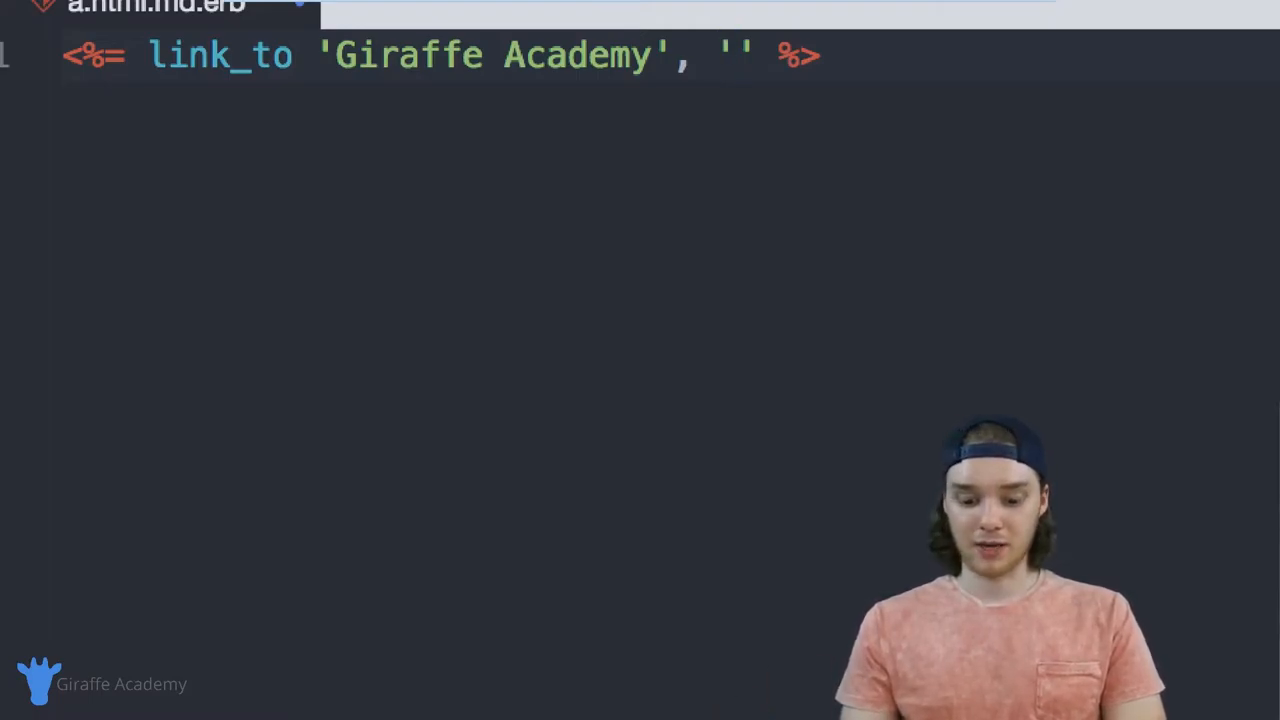
{"action": "type", "text": "http://gi"}
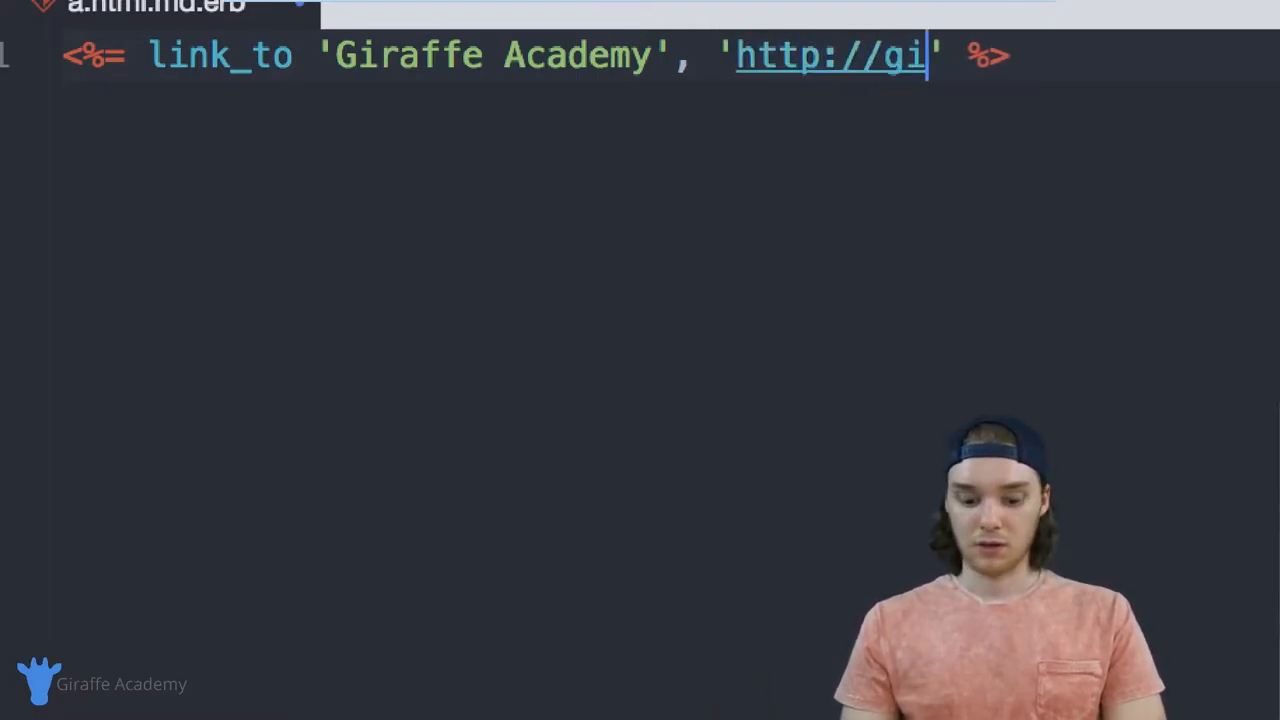
{"action": "type", "text": "raffeac"}
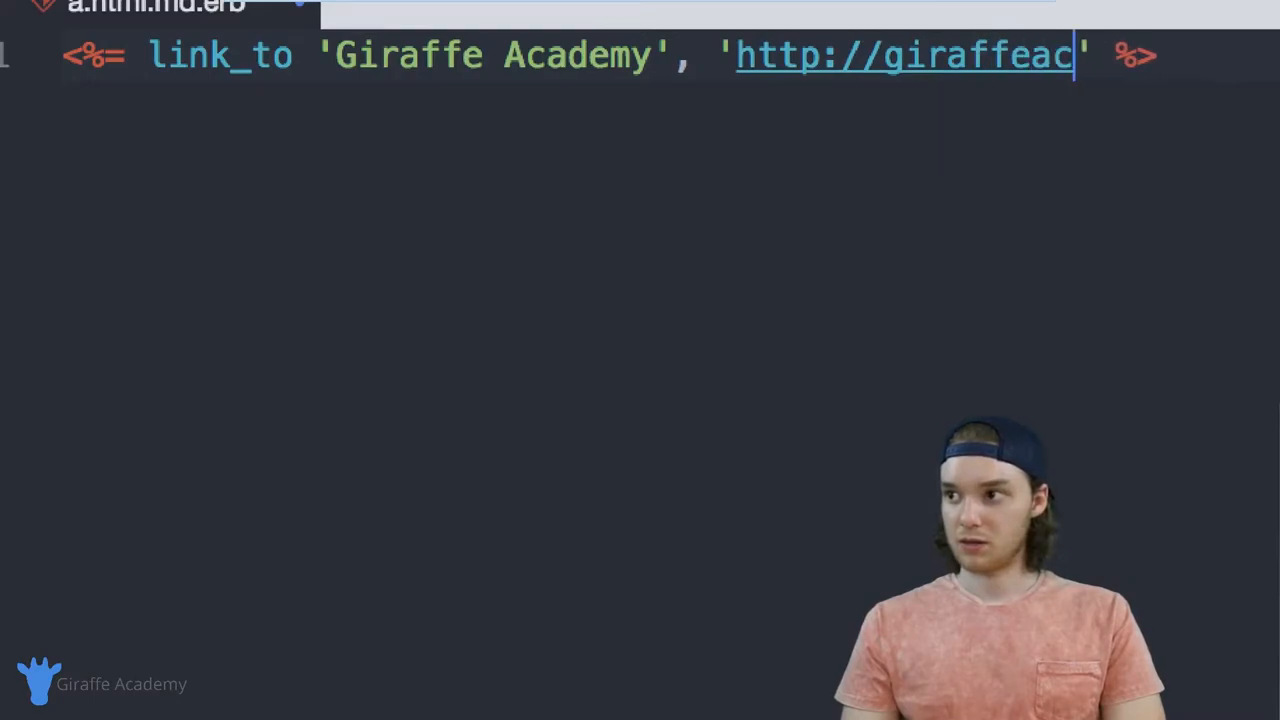
{"action": "type", "text": "ademy.com"}
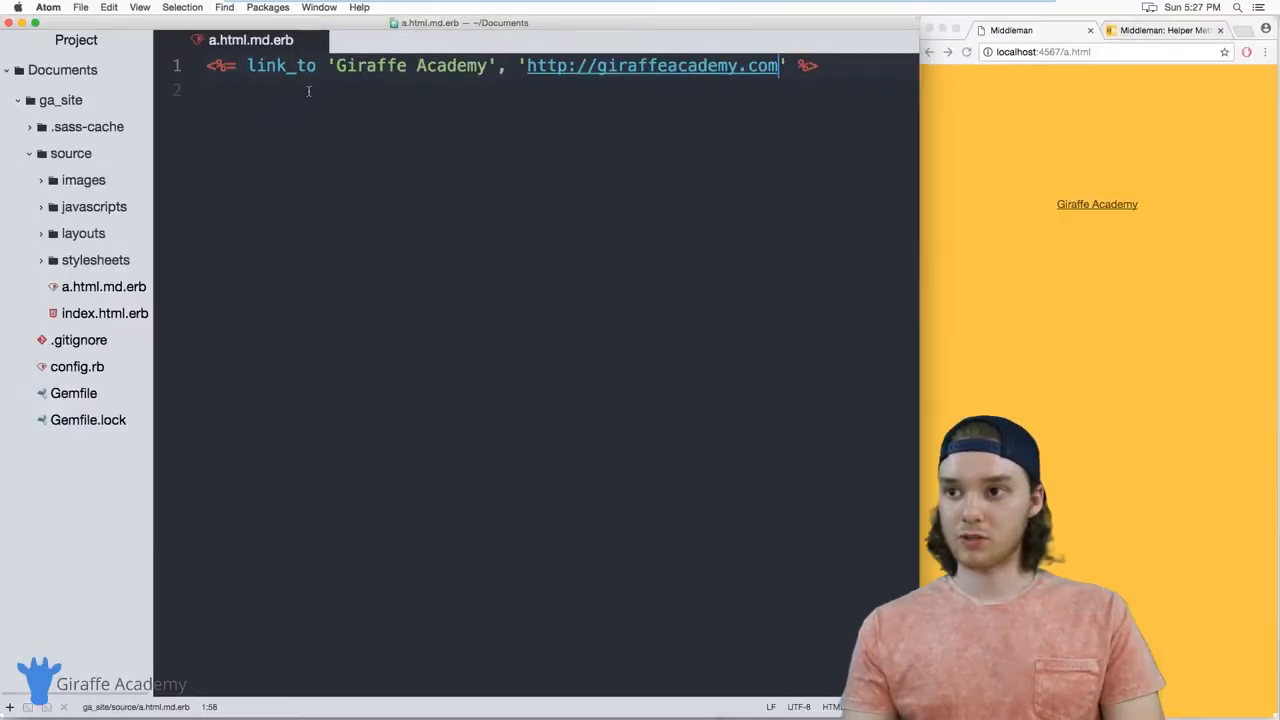
{"action": "mouse_move", "coordinate": [1097, 204]}
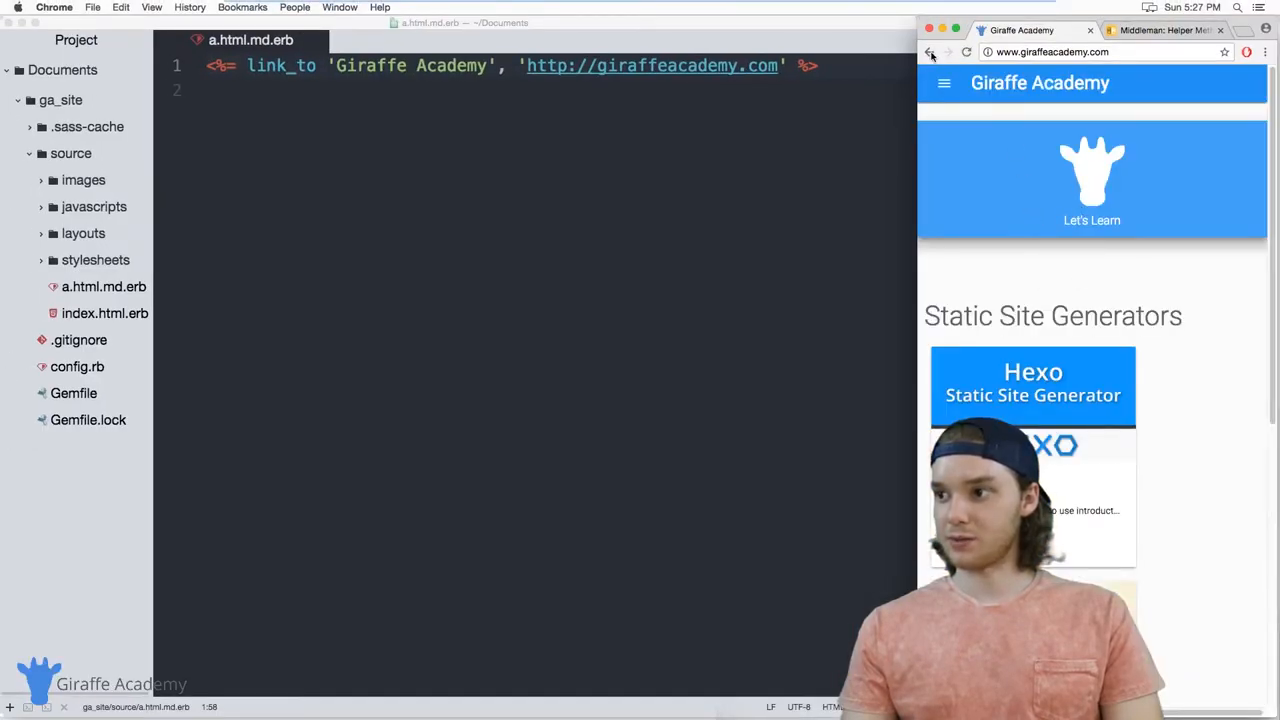
{"action": "left_click", "coordinate": [930, 52]}
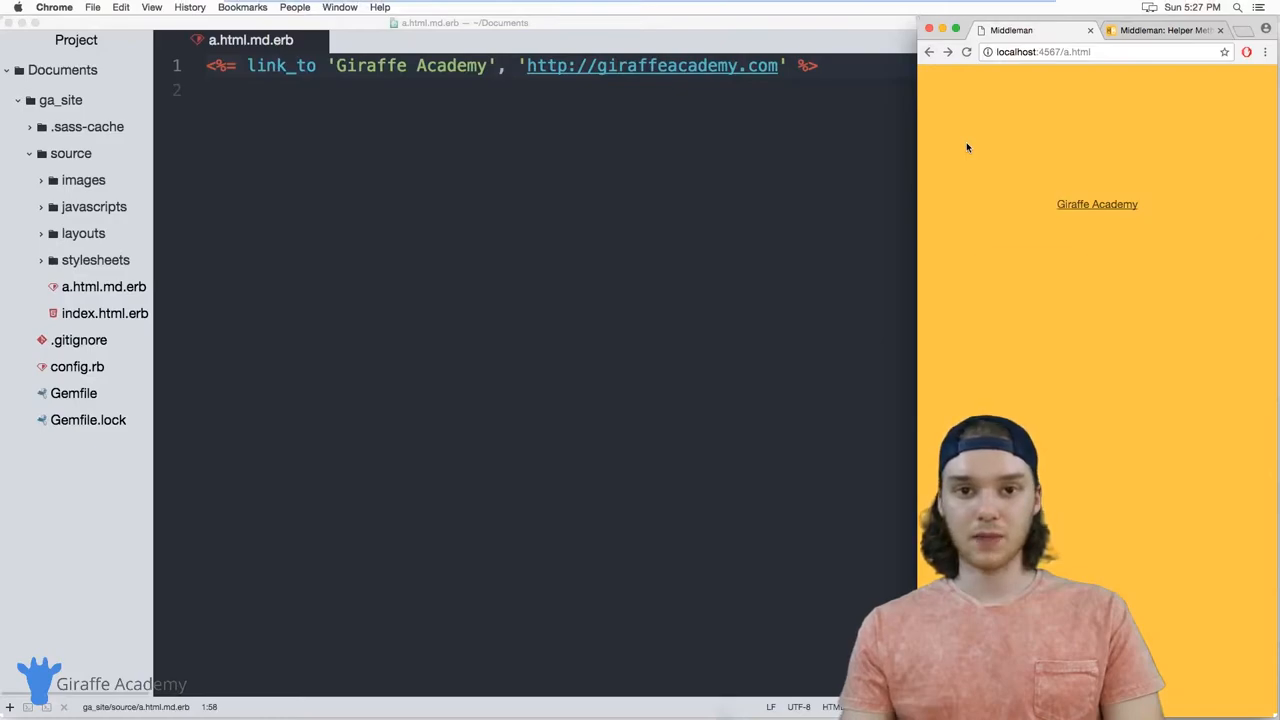
{"action": "mouse_move", "coordinate": [325, 67]}
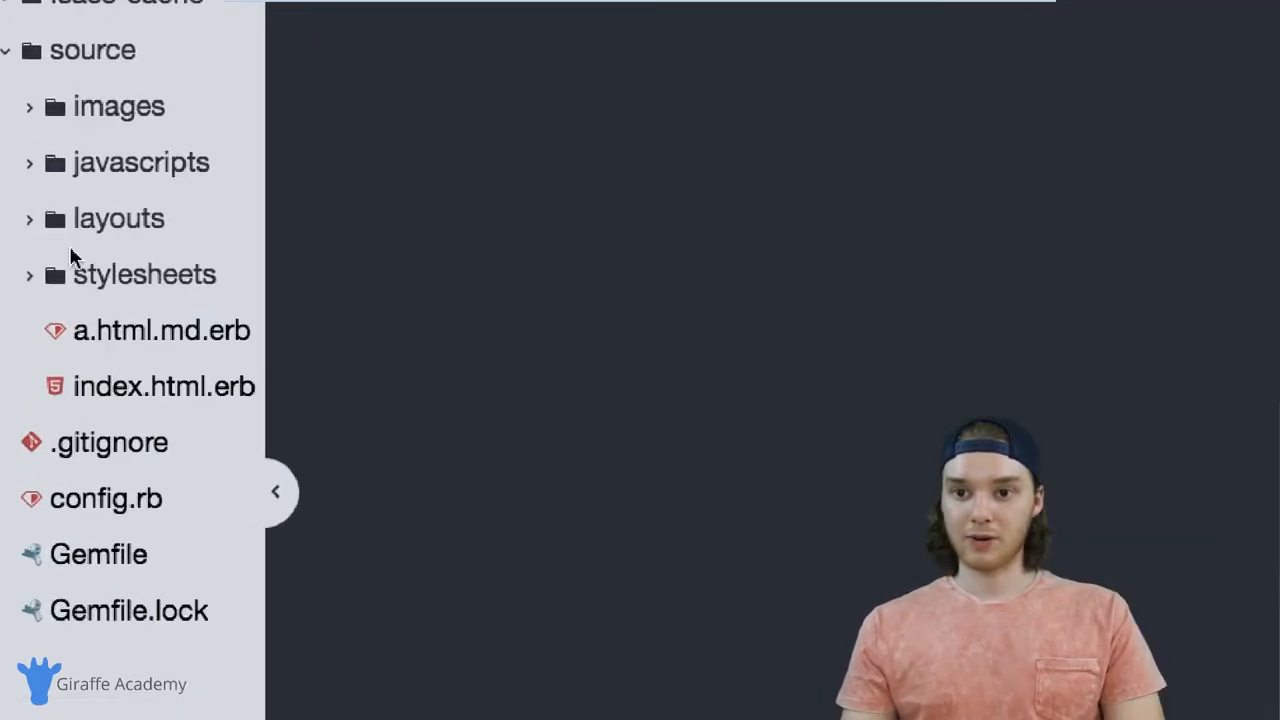
Expand the stylesheets folder to reveal ga_style.css and site.css.scss.
{"action": "left_click", "coordinate": [143, 274]}
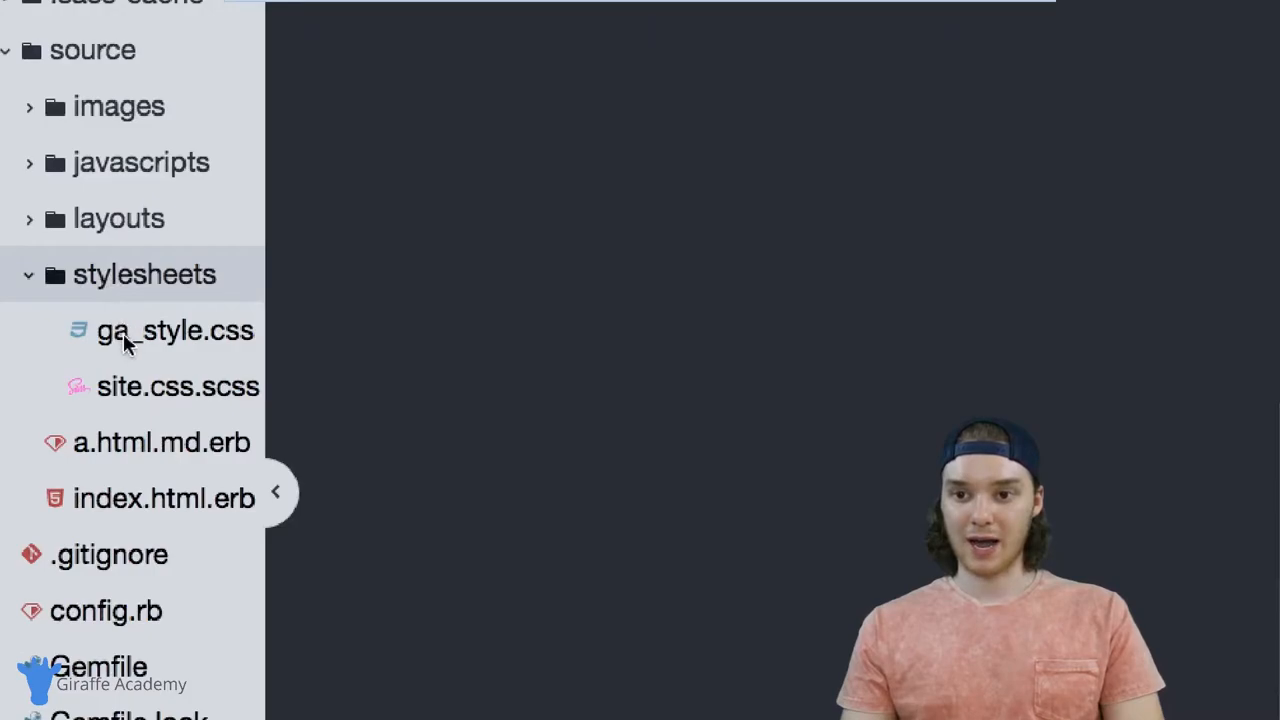
{"action": "mouse_move", "coordinate": [160, 340]}
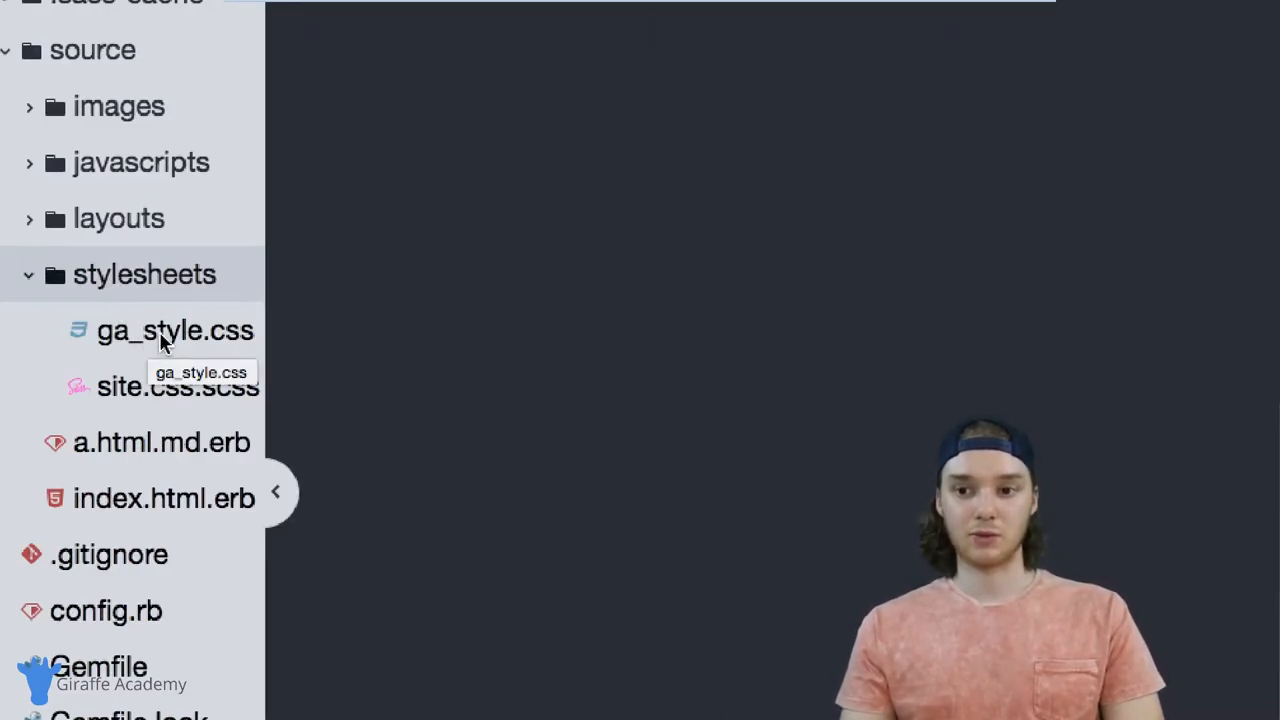
{"action": "mouse_move", "coordinate": [165, 288]}
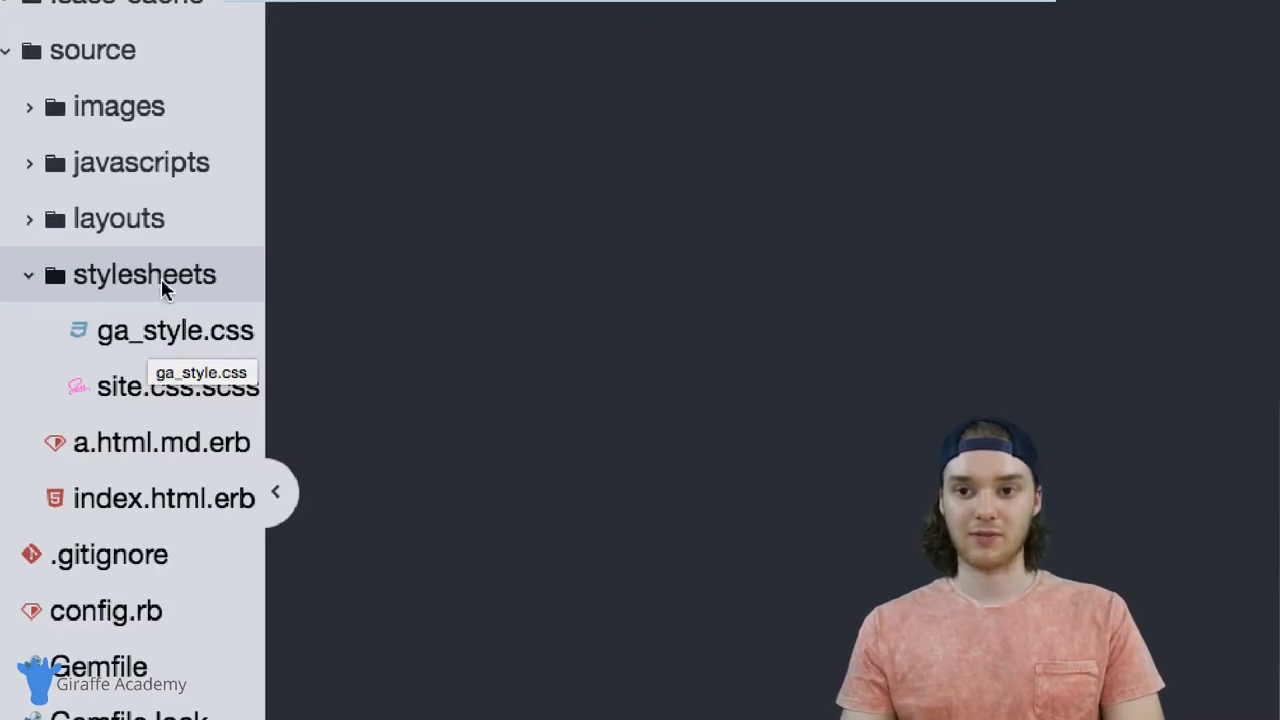
{"action": "mouse_move", "coordinate": [140, 165]}
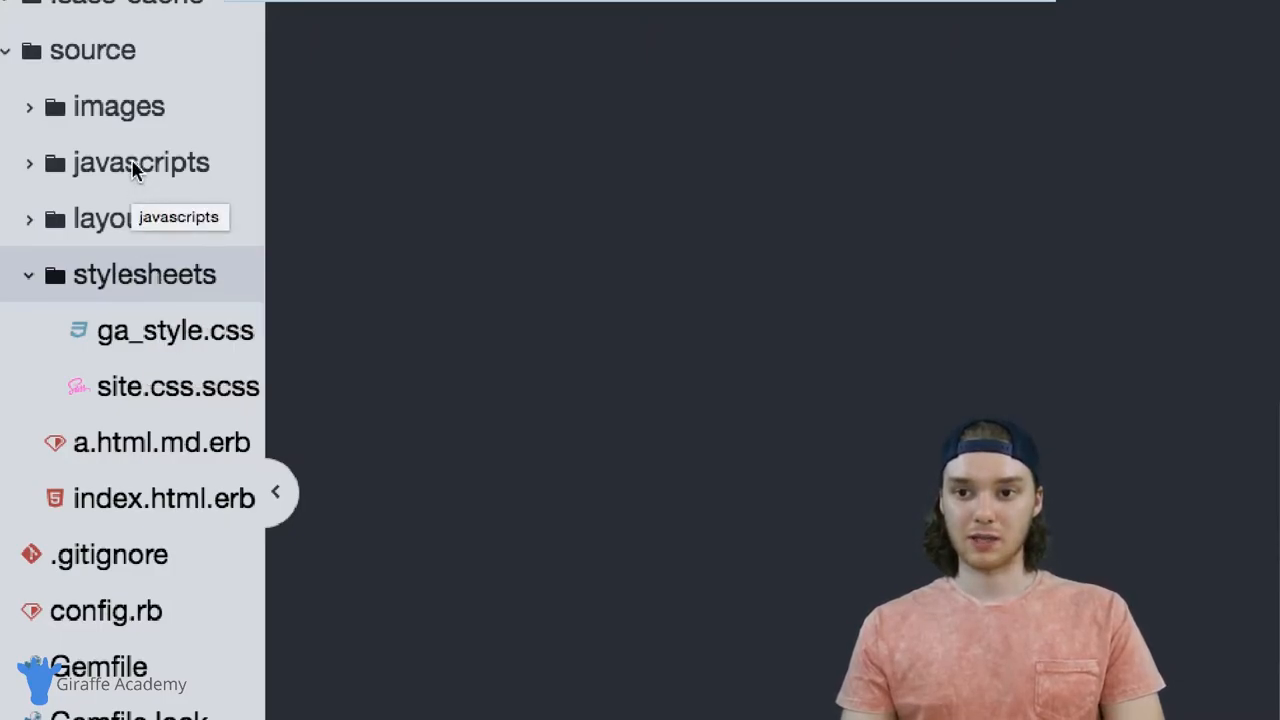
{"action": "left_click", "coordinate": [140, 162]}
{"action": "type", "text": "<%=  %>"}
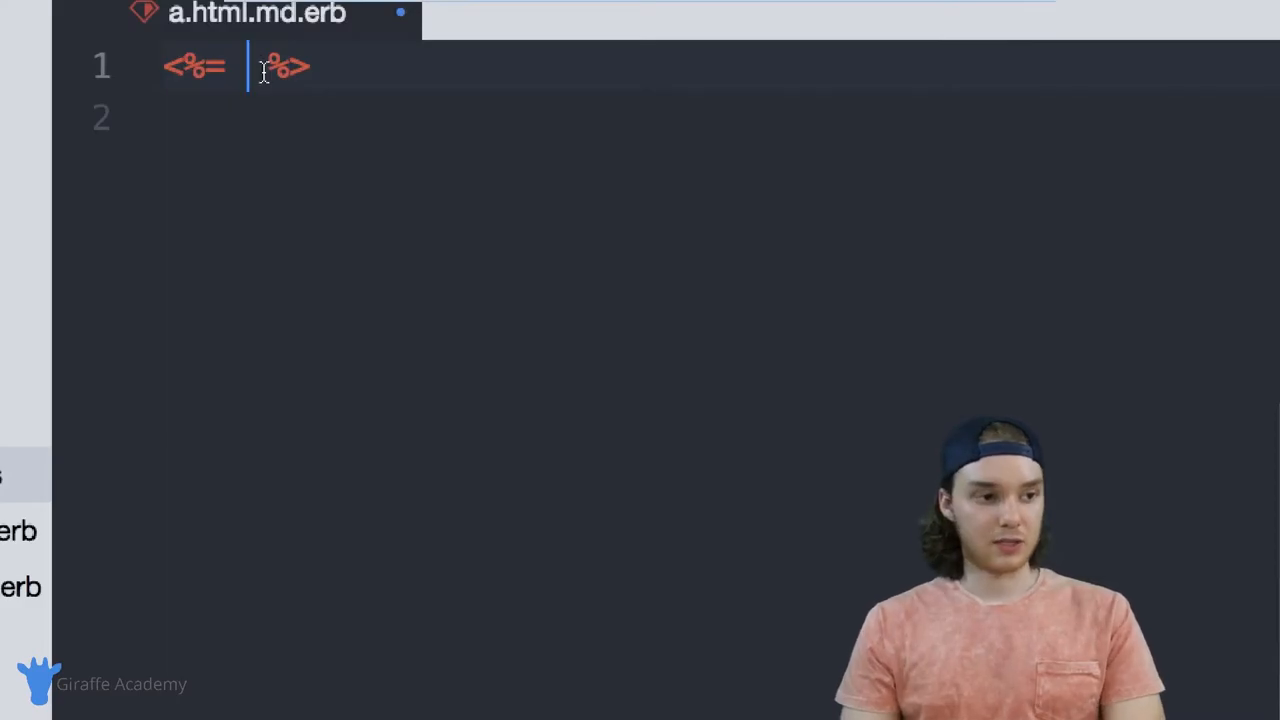
Fill line 1's ERB tag with stylesheet_link_tag 'ga_style'.
{"action": "type", "text": "stylesheet_"}
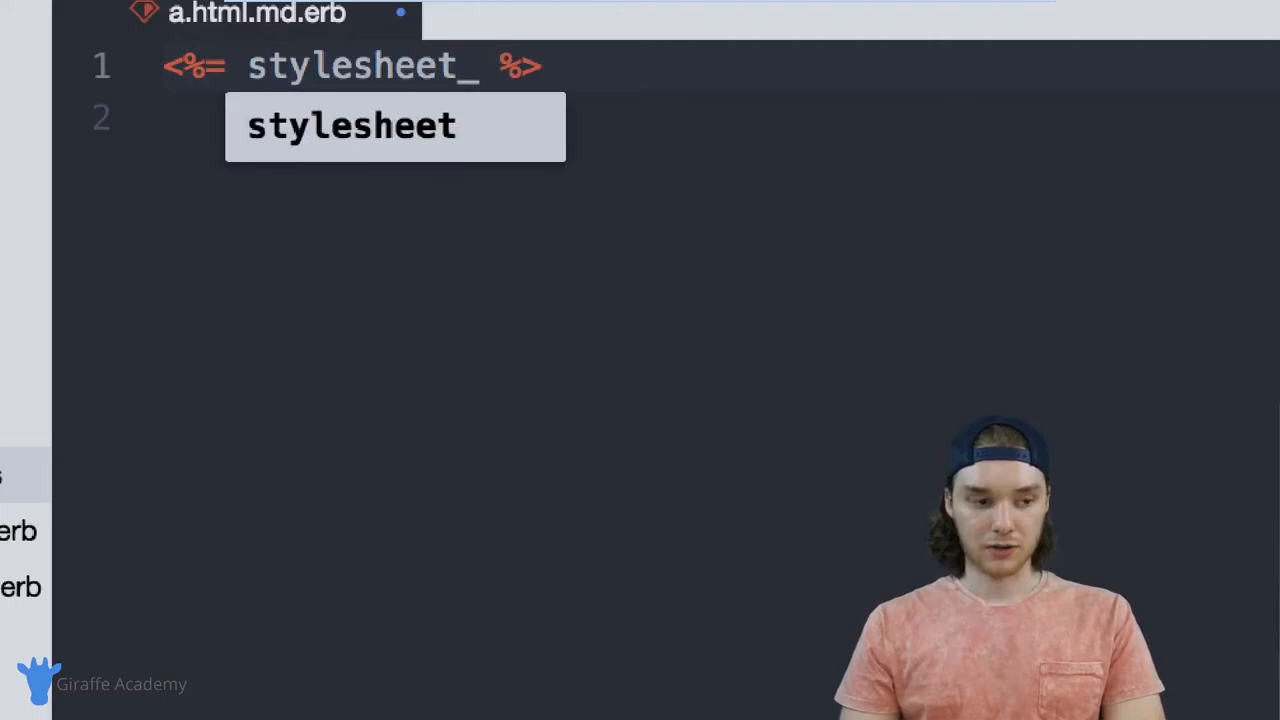
{"action": "type", "text": "link_t"}
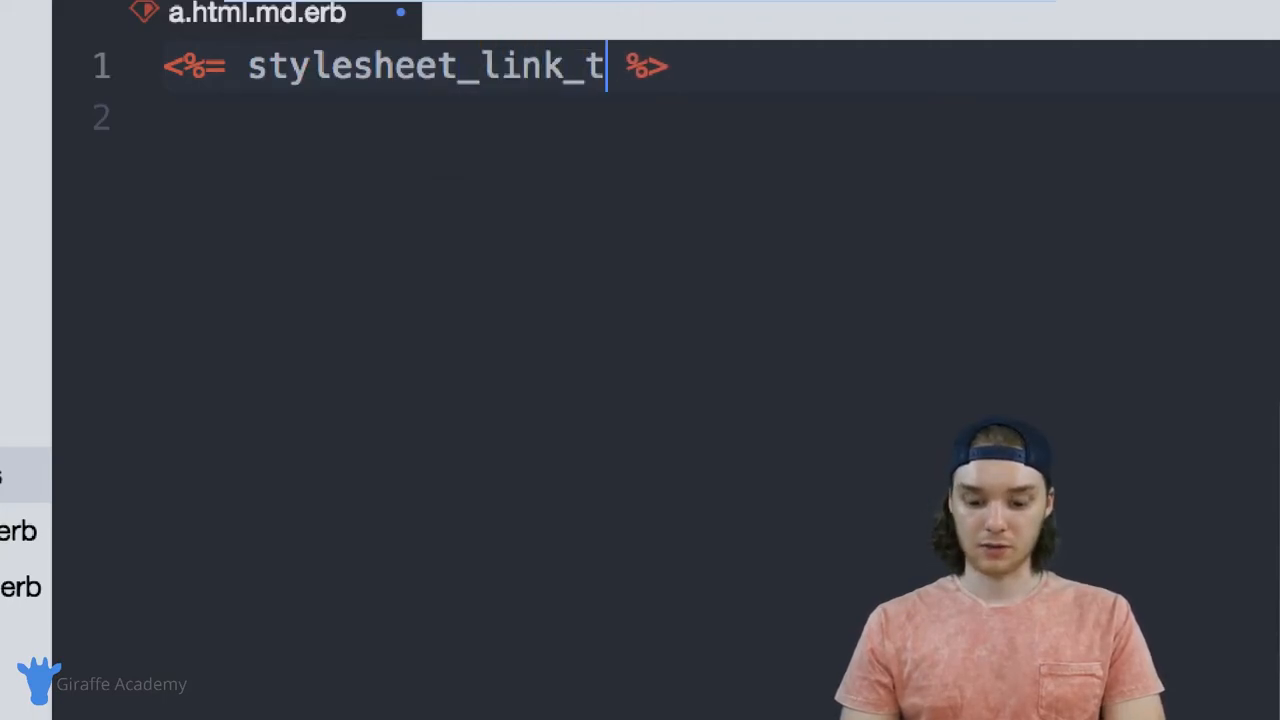
{"action": "type", "text": "ag ''"}
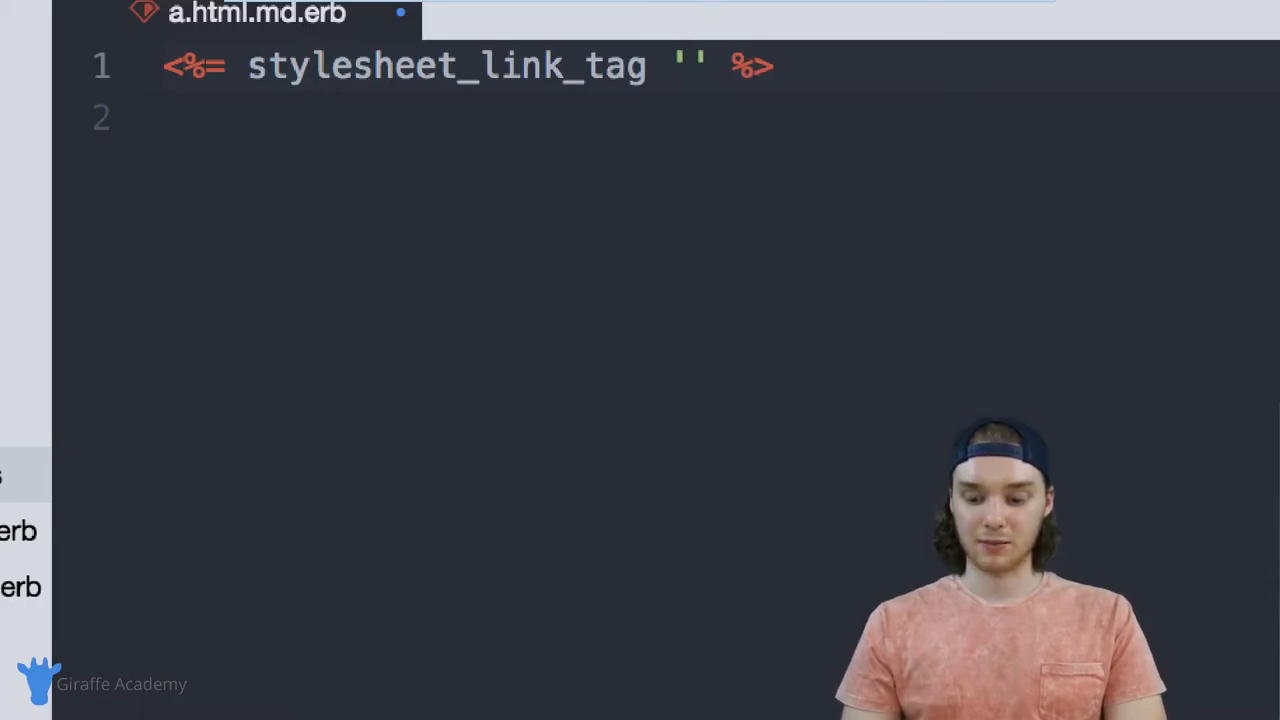
{"action": "type", "text": "ga_style"}
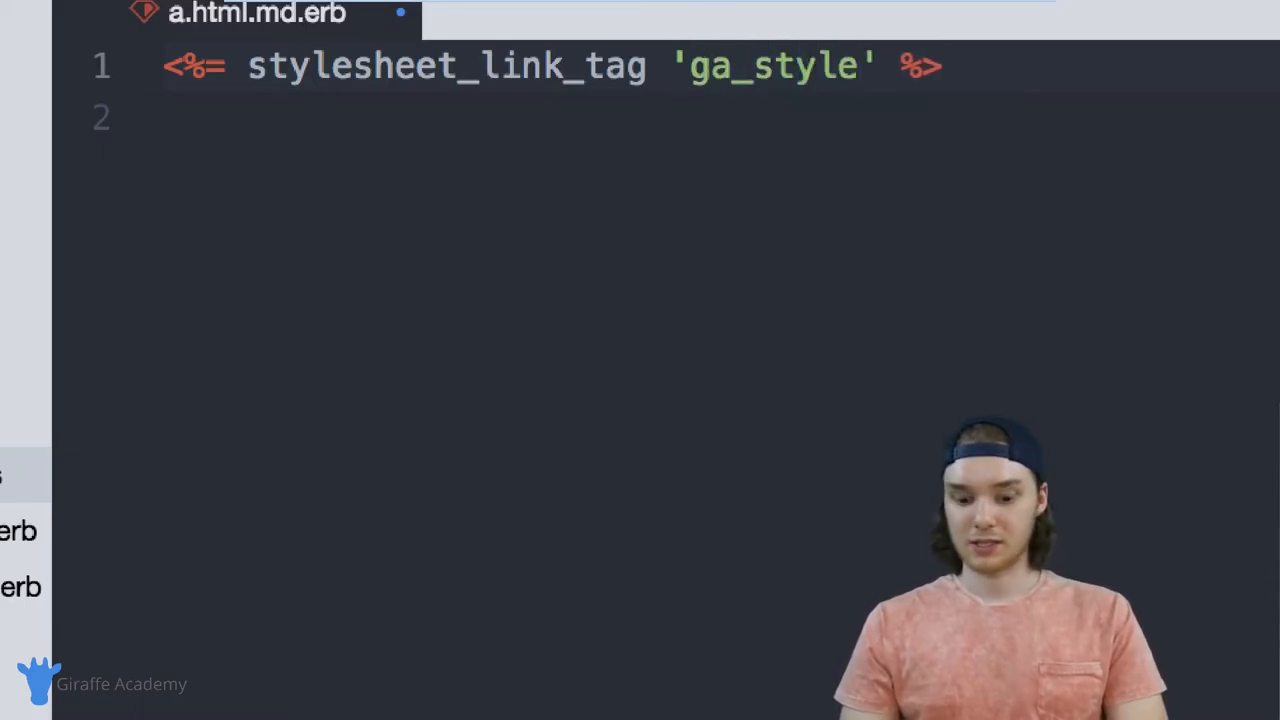
{"action": "left_click", "coordinate": [855, 65]}
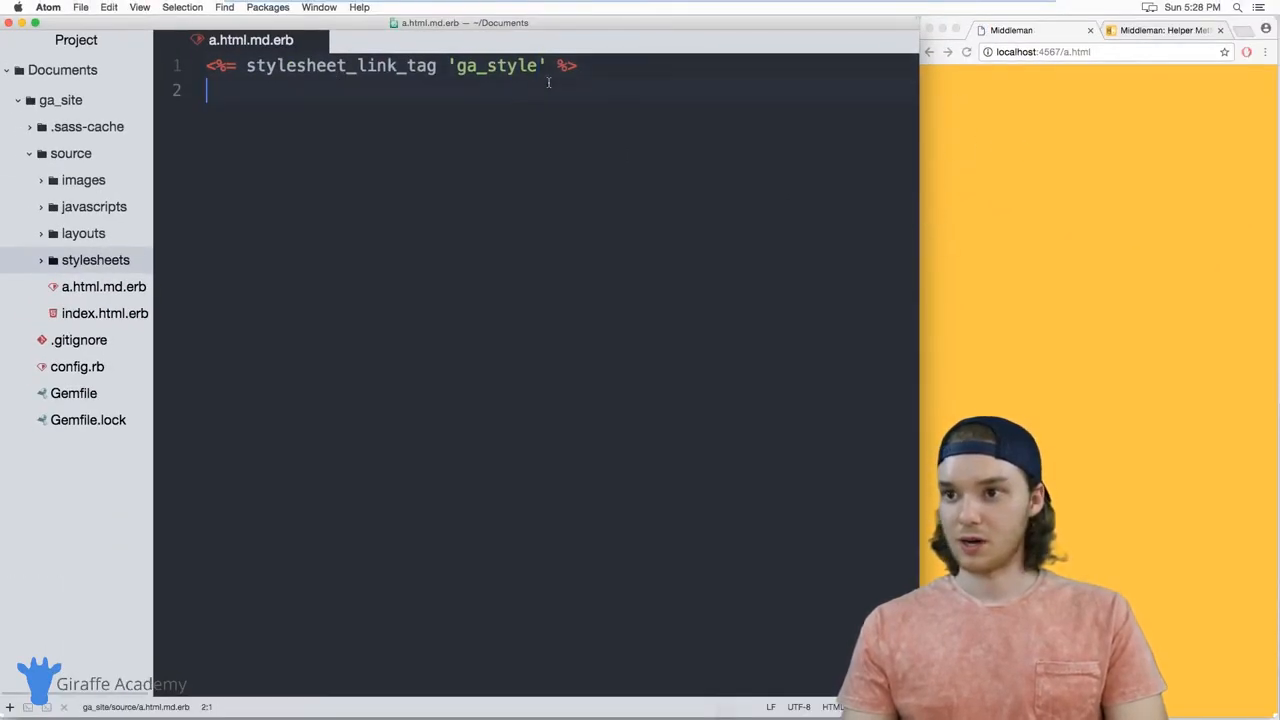
Add 'Some Text' on line 3, check the preview, and select the stylesheet helper name.
{"action": "type", "text": "Some Te"}
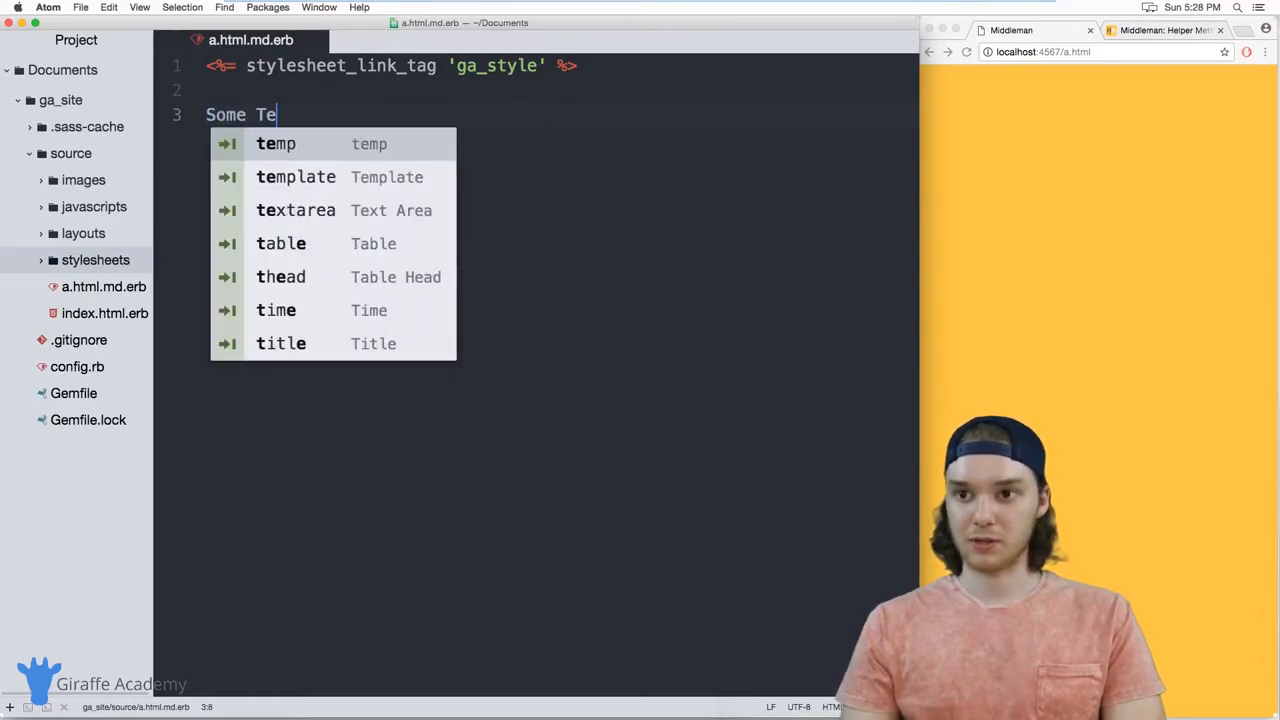
{"action": "type", "text": "xt"}
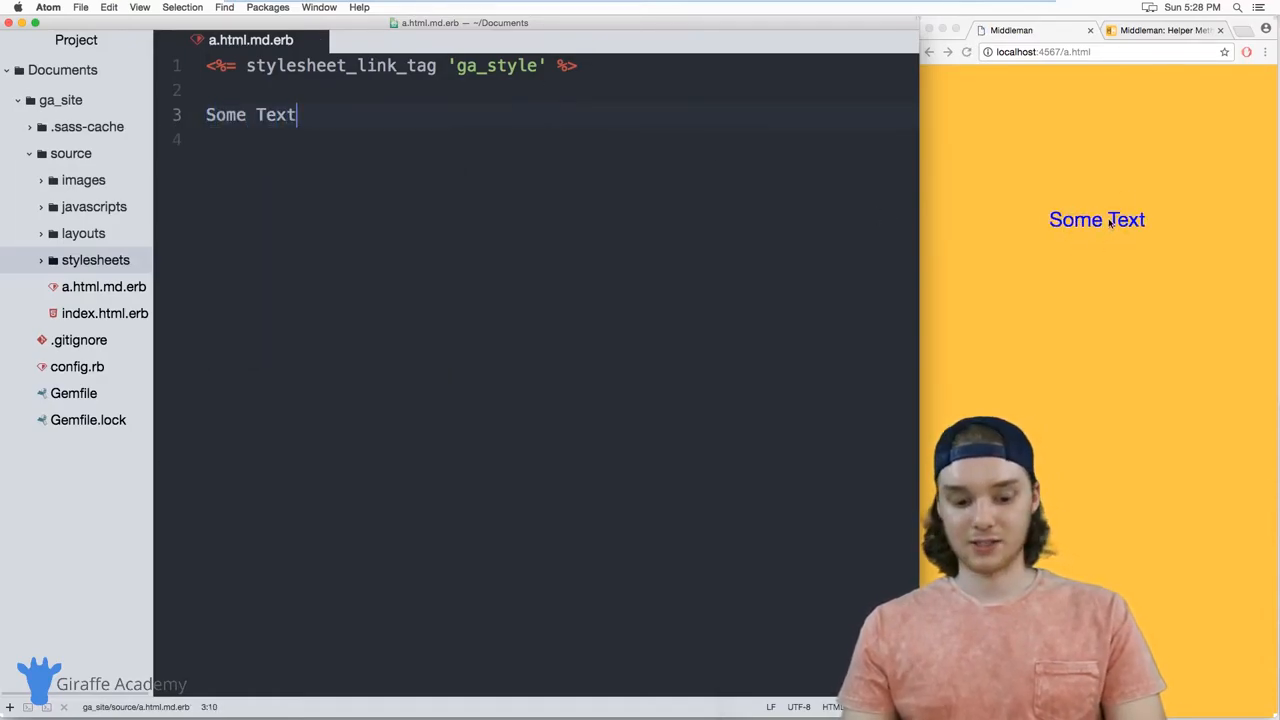
{"action": "left_click", "coordinate": [480, 65]}
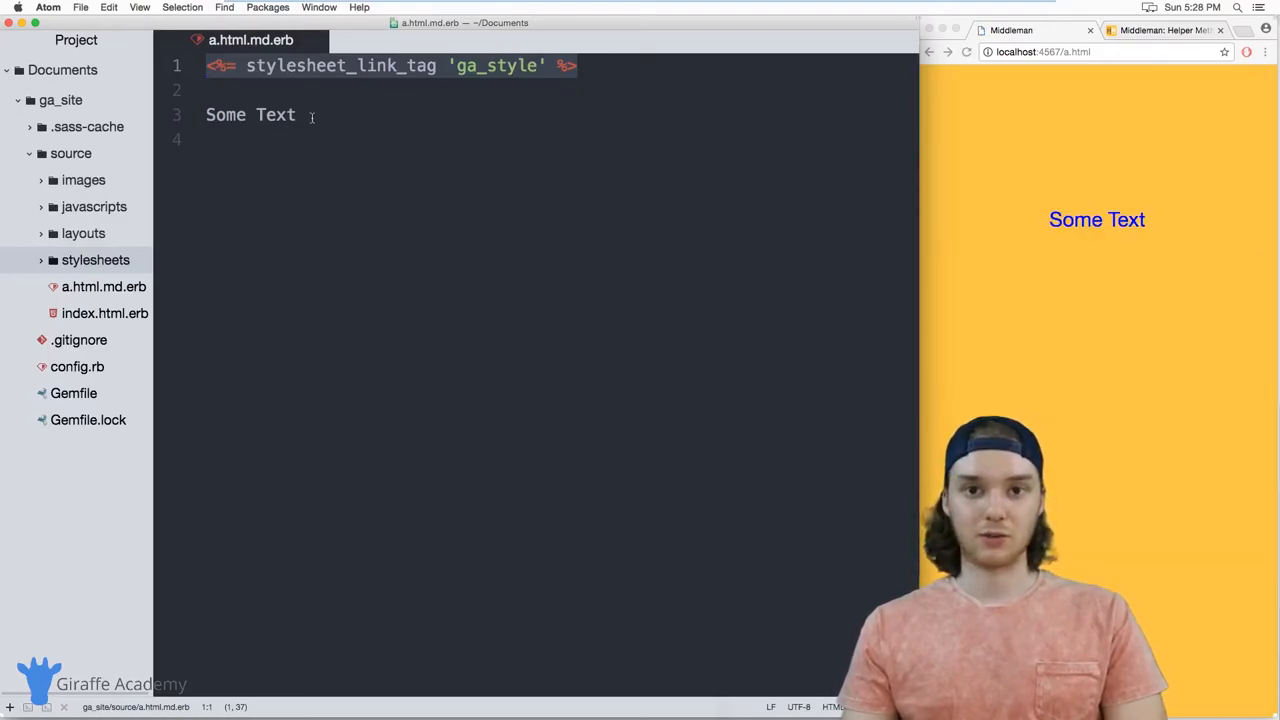
{"action": "double_click", "coordinate": [225, 114]}
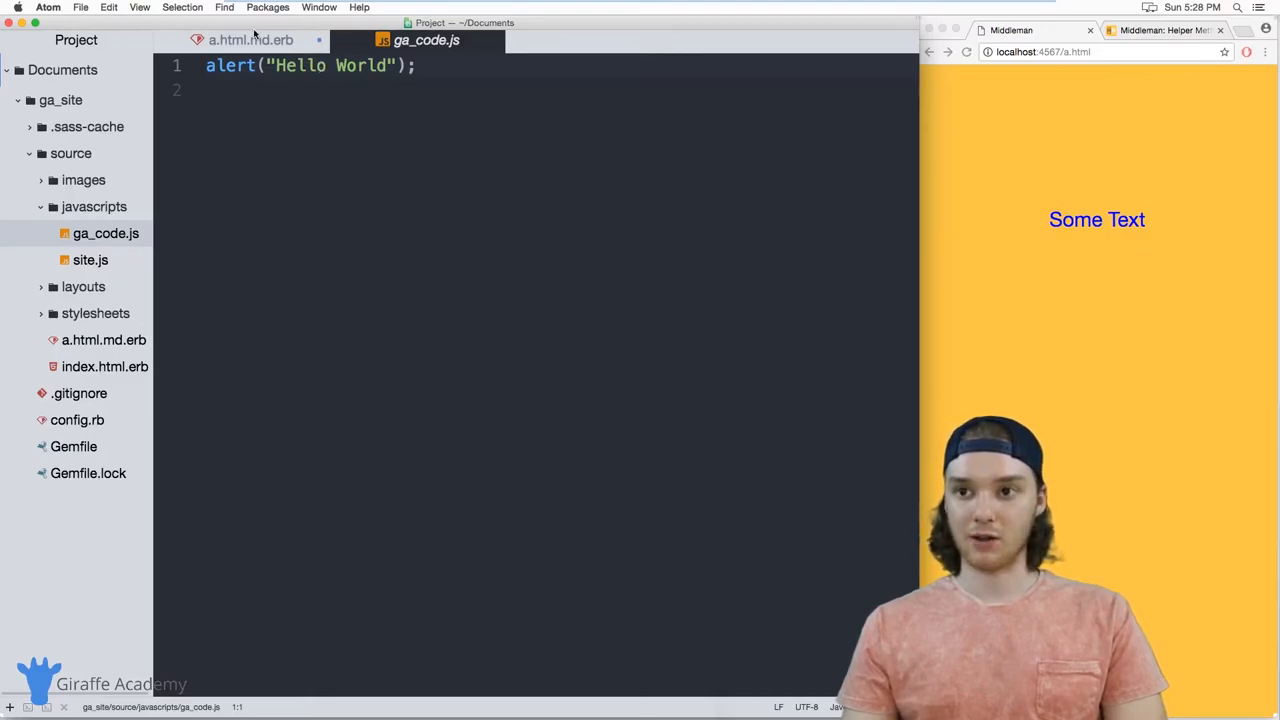
Back in a.html.md.erb, replace the helper name with javascript_include_tag.
{"action": "left_click", "coordinate": [250, 40]}
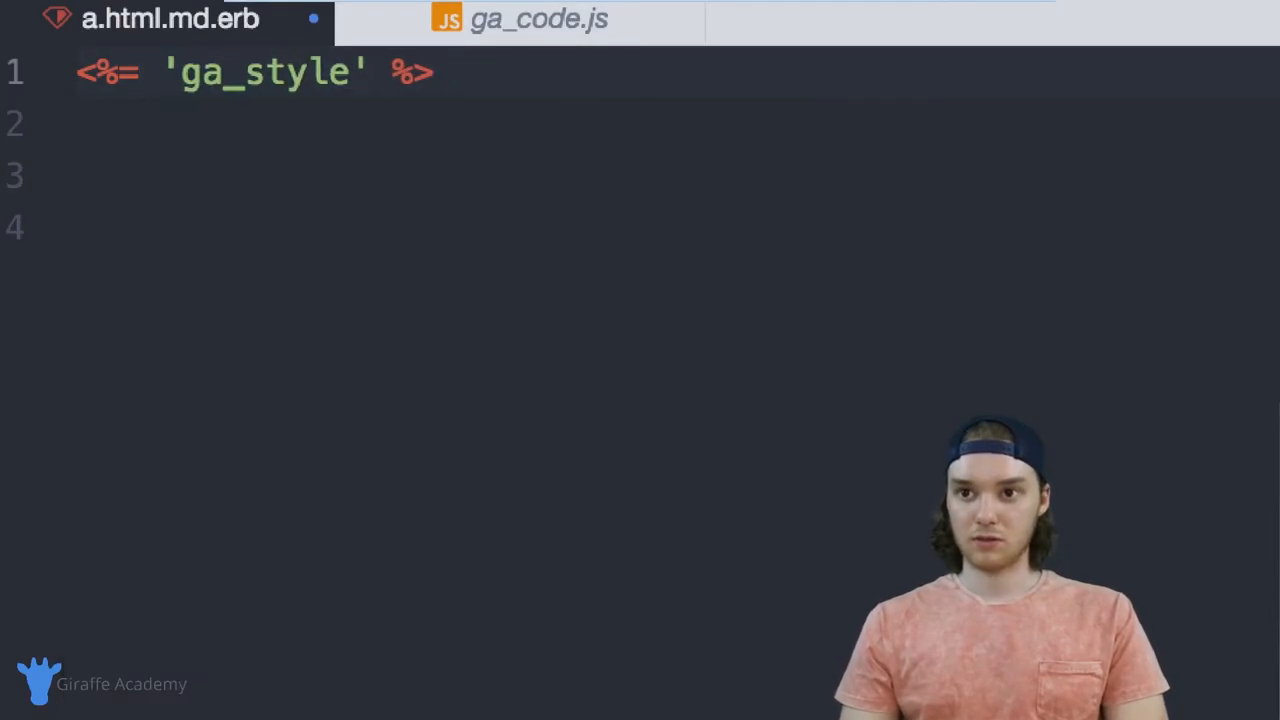
{"action": "type", "text": "javascri"}
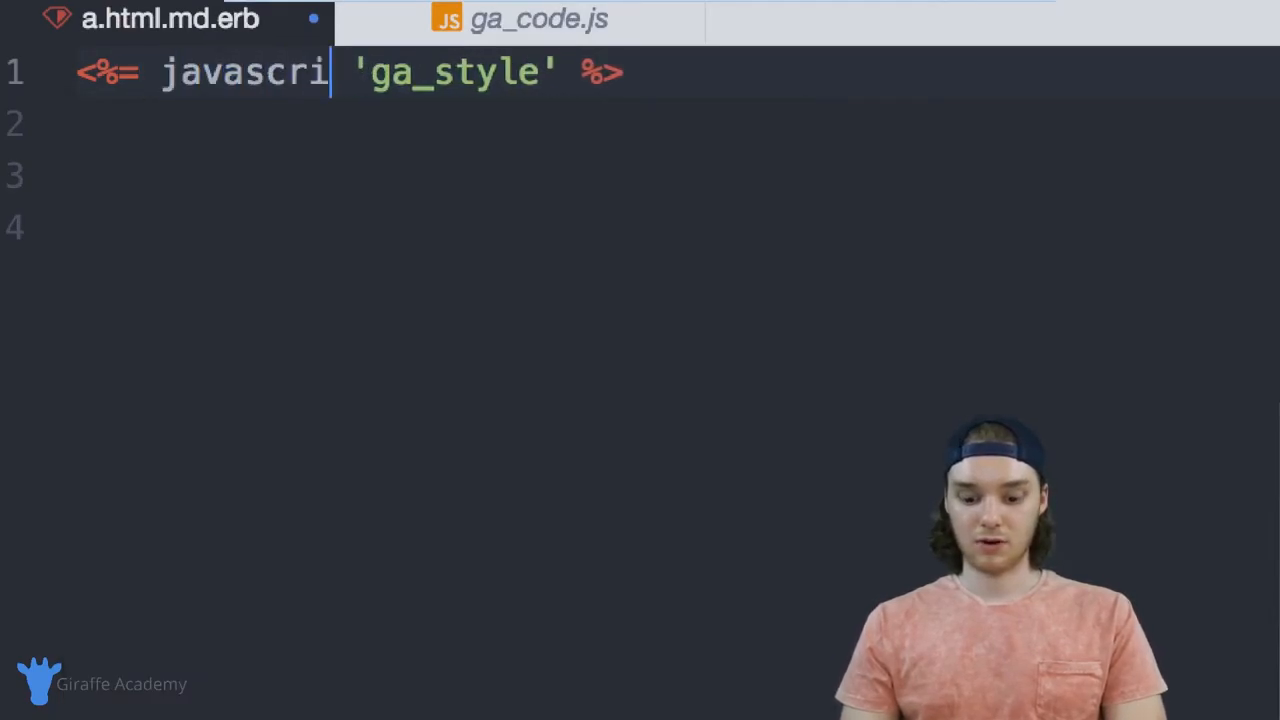
{"action": "type", "text": "pt_include"}
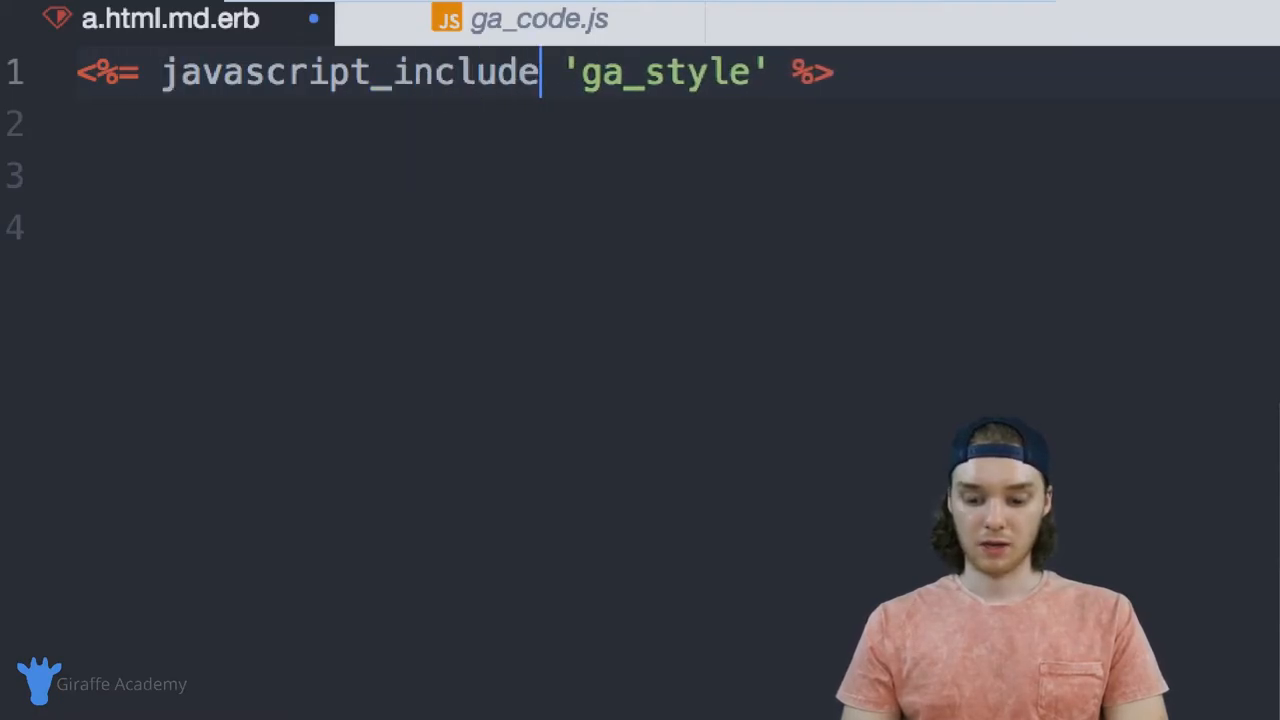
{"action": "type", "text": "_tag"}
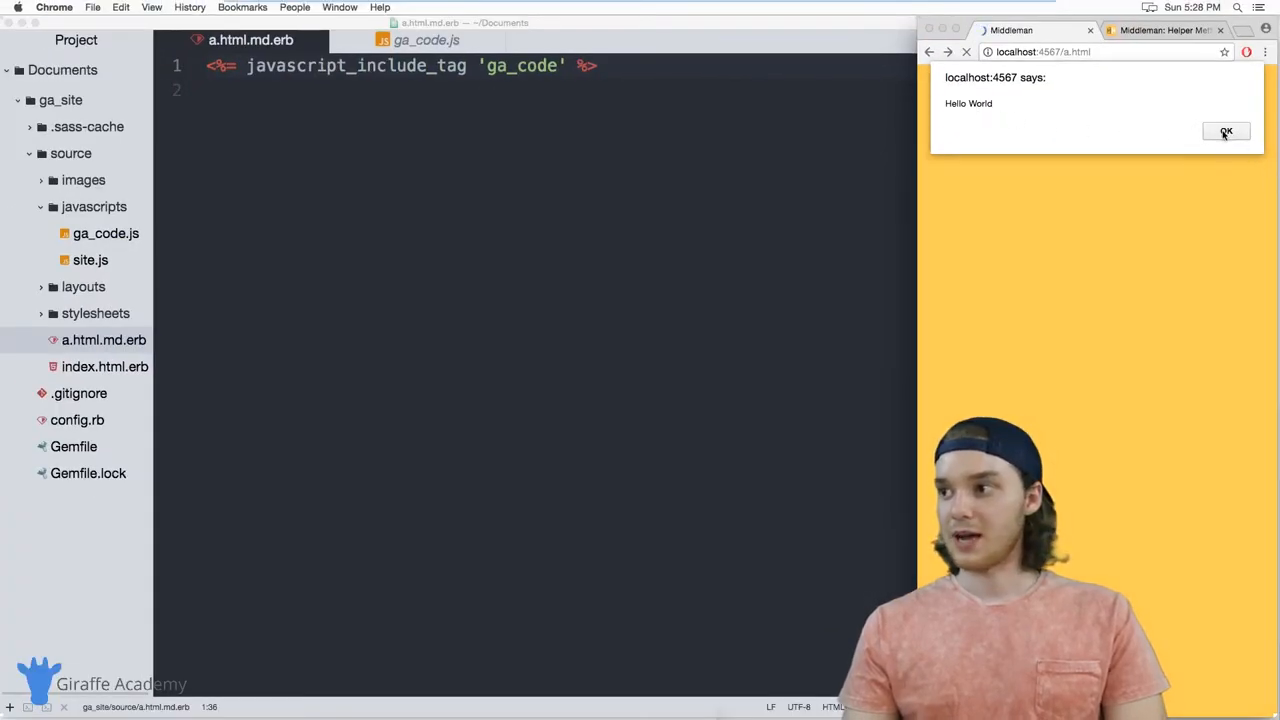
Dismiss both Hello World alerts in the Chrome preview.
{"action": "left_click", "coordinate": [1226, 132]}
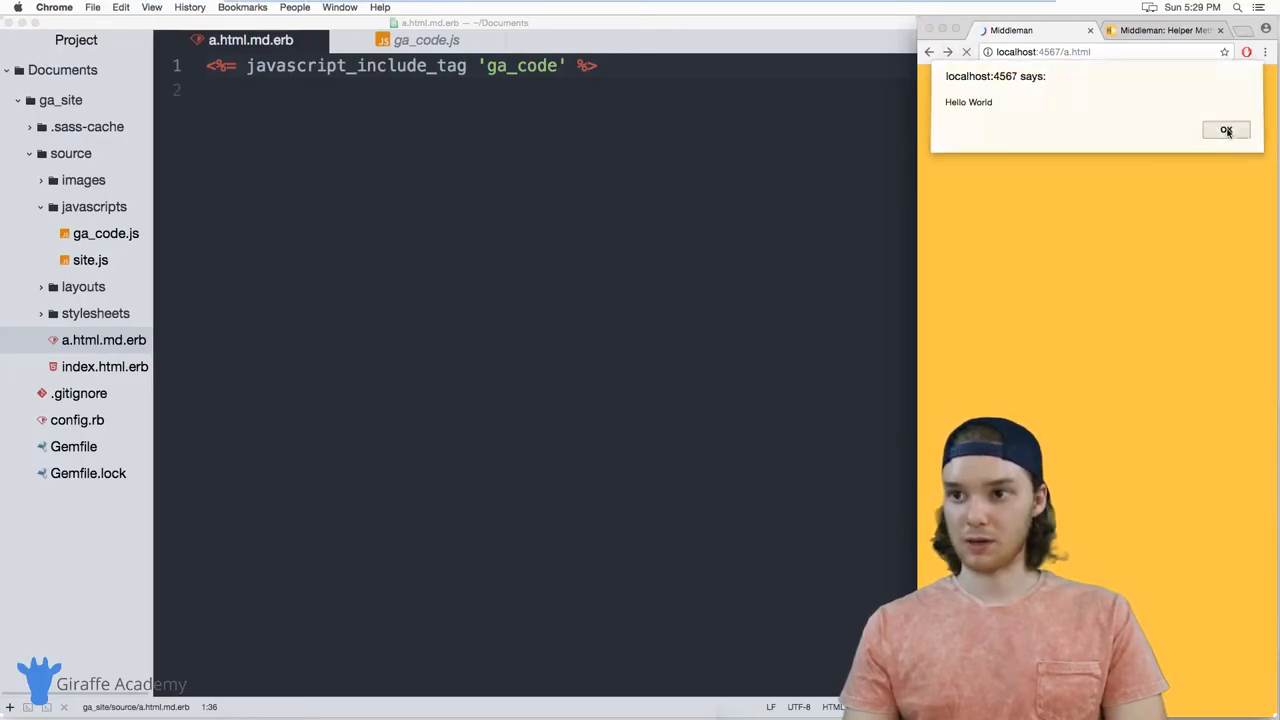
{"action": "left_click", "coordinate": [1226, 130]}
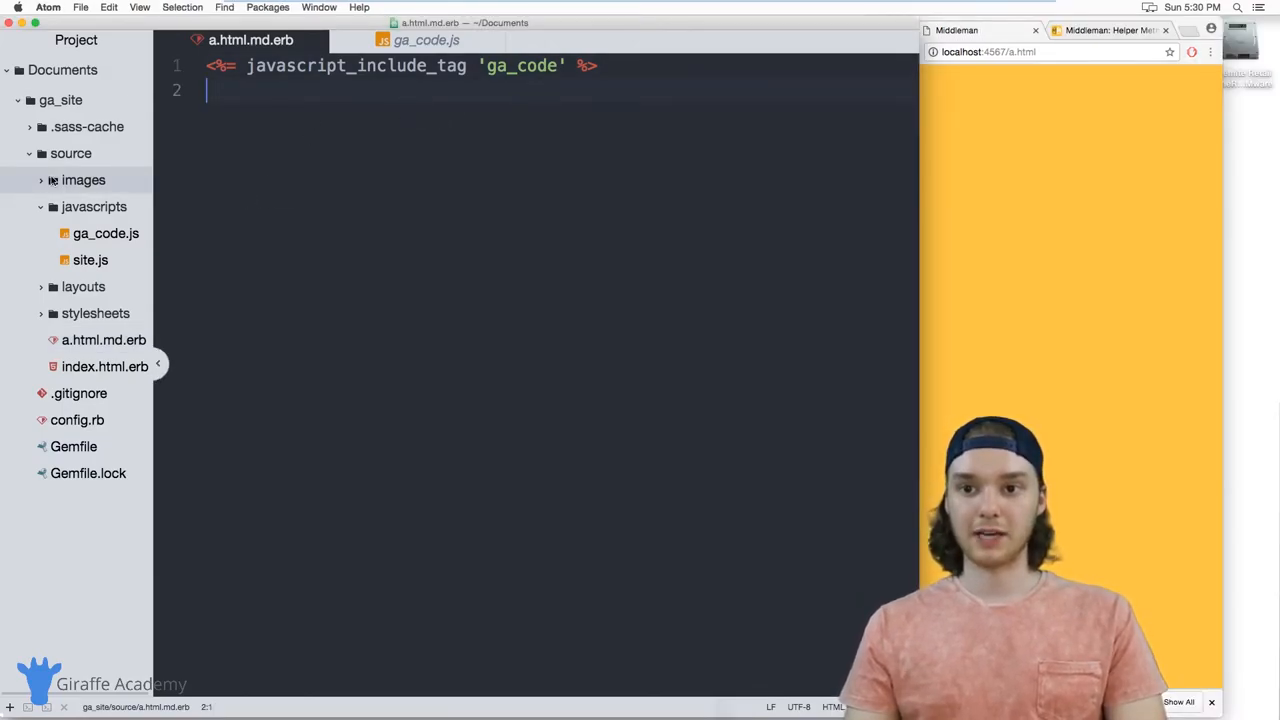
Open logo.png from the images folder and change line 1 to image_tag 'logo.png'.
{"action": "left_click", "coordinate": [83, 180]}
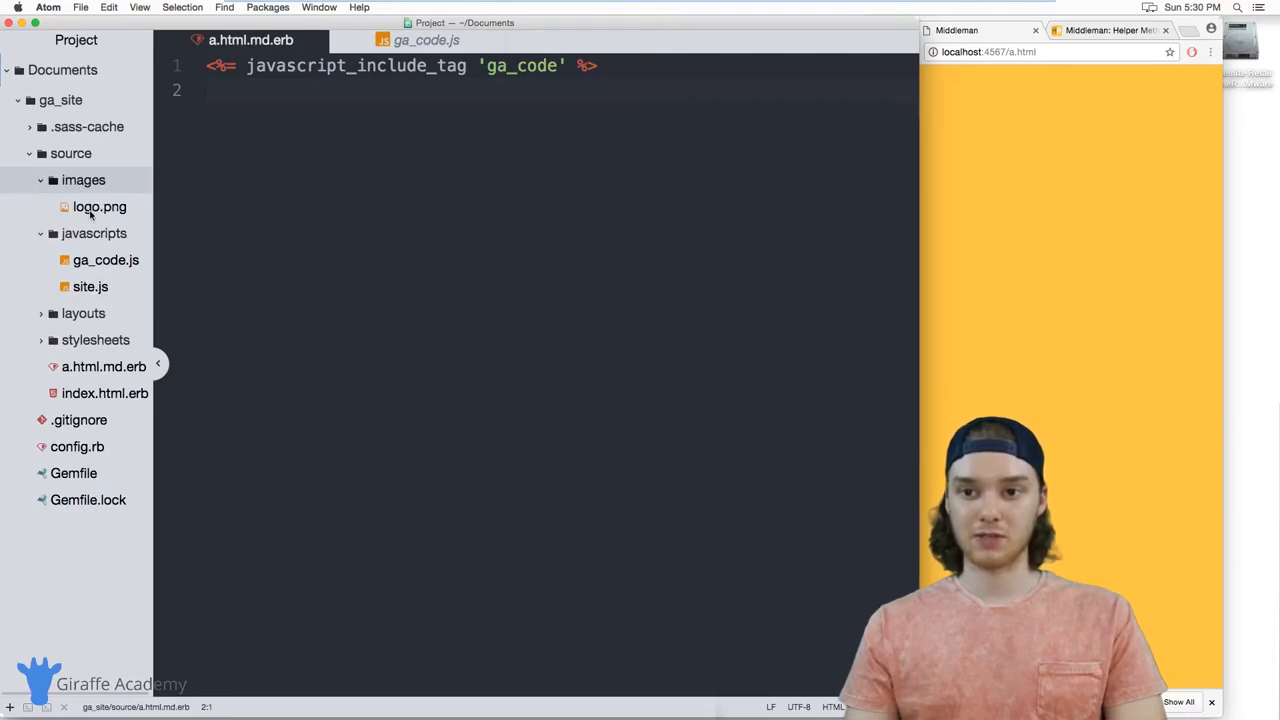
{"action": "left_click", "coordinate": [99, 207]}
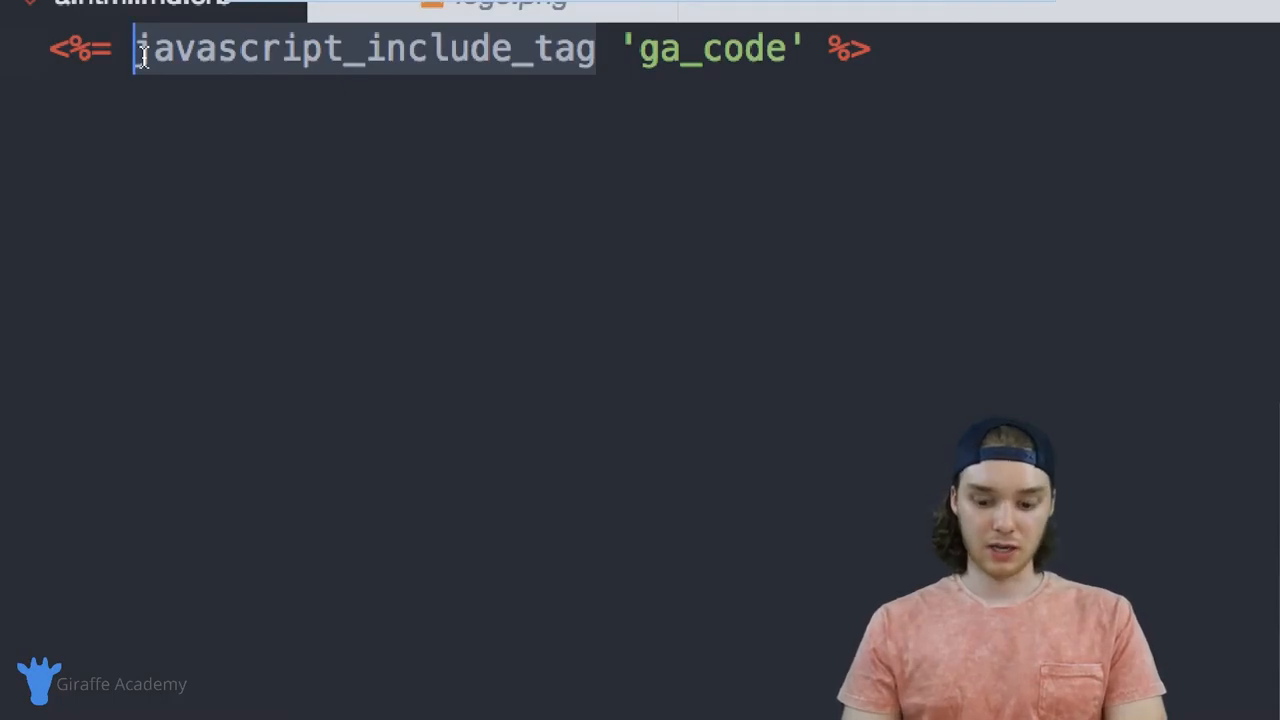
{"action": "type", "text": "image_tag 'logo' %>"}
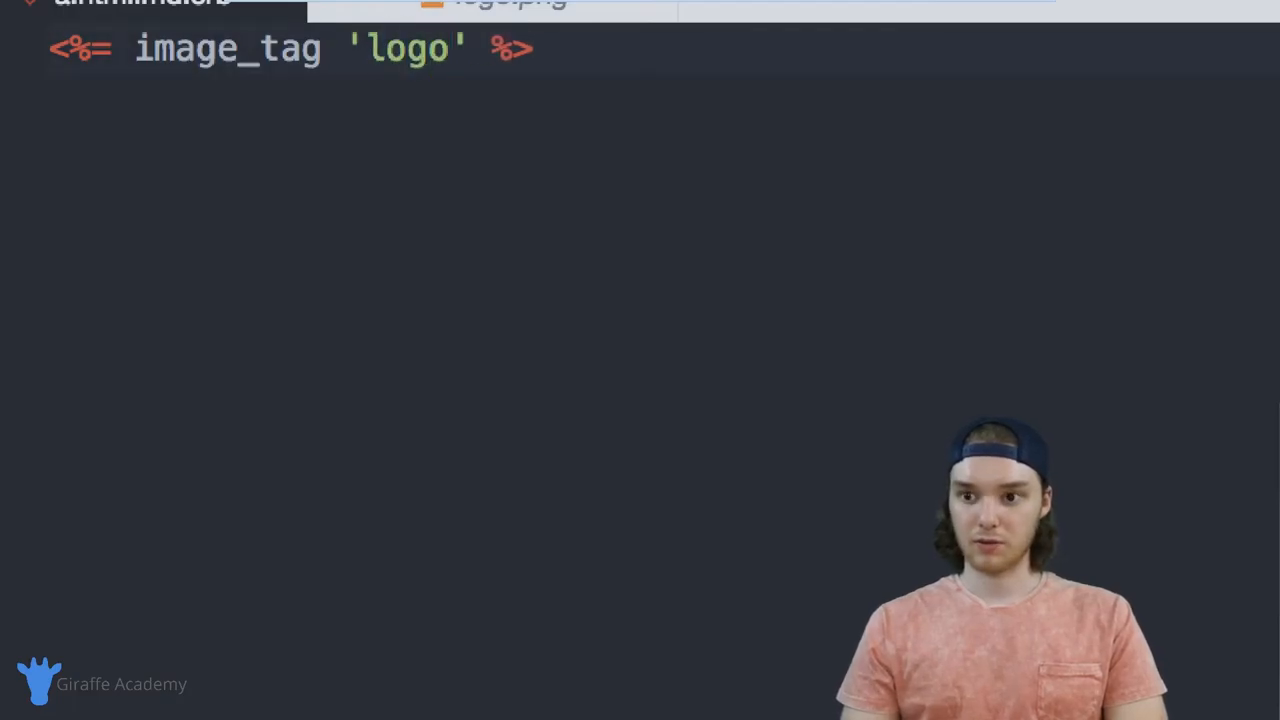
{"action": "type", "text": ".png"}
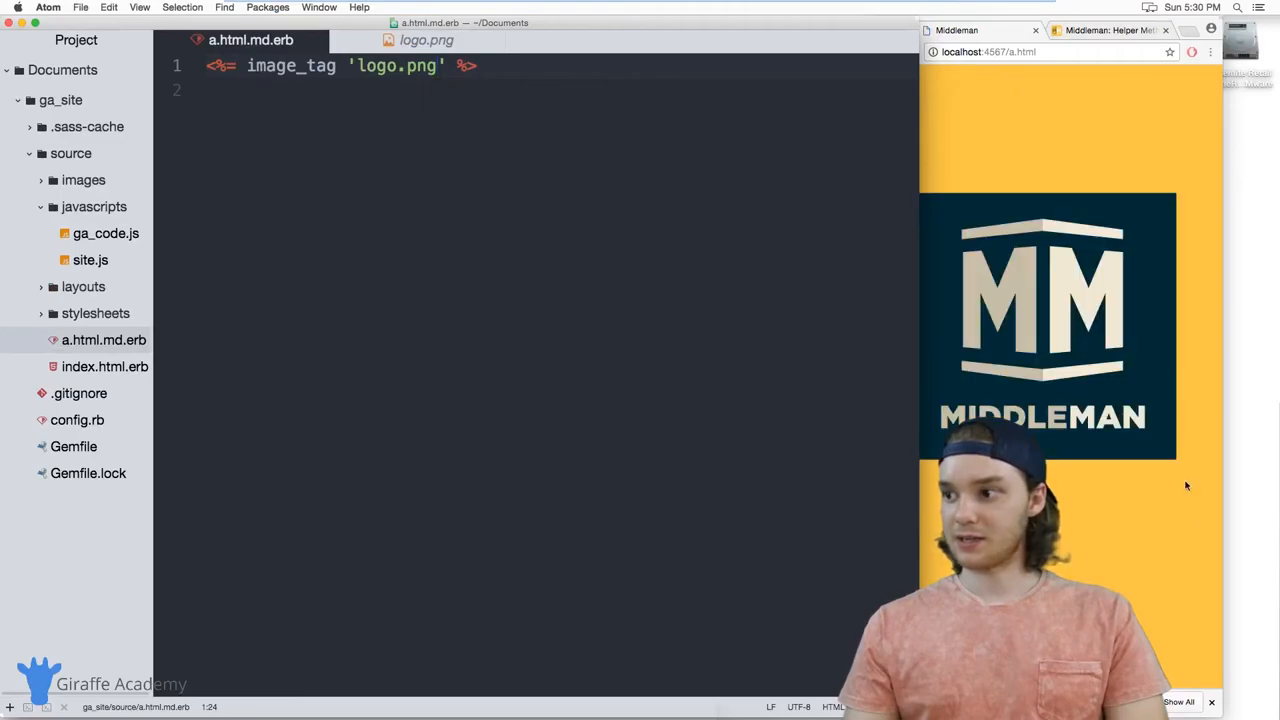
Switch Chrome to the Middleman Helper Methods documentation tab.
{"action": "left_click", "coordinate": [1043, 30]}
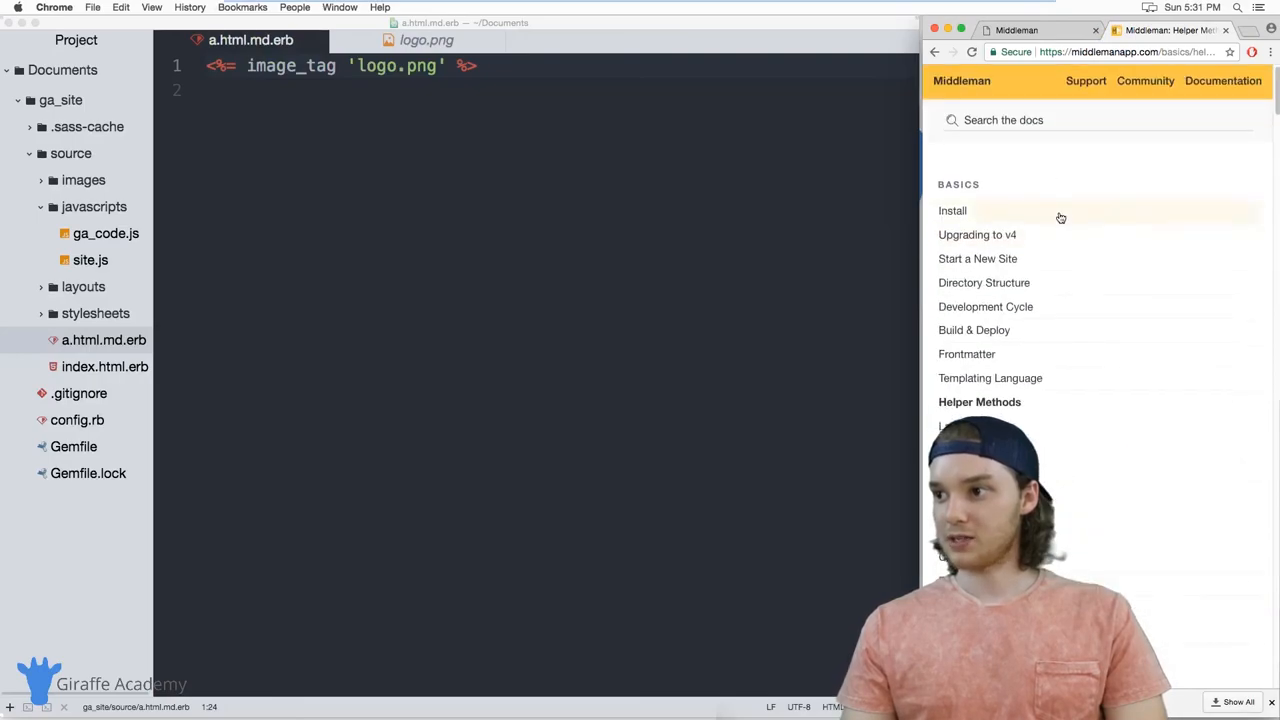
Scroll the Helper Methods page past Link Helpers into the output helpers section.
{"action": "scroll", "scroll_direction": "down", "scroll_amount": 3}
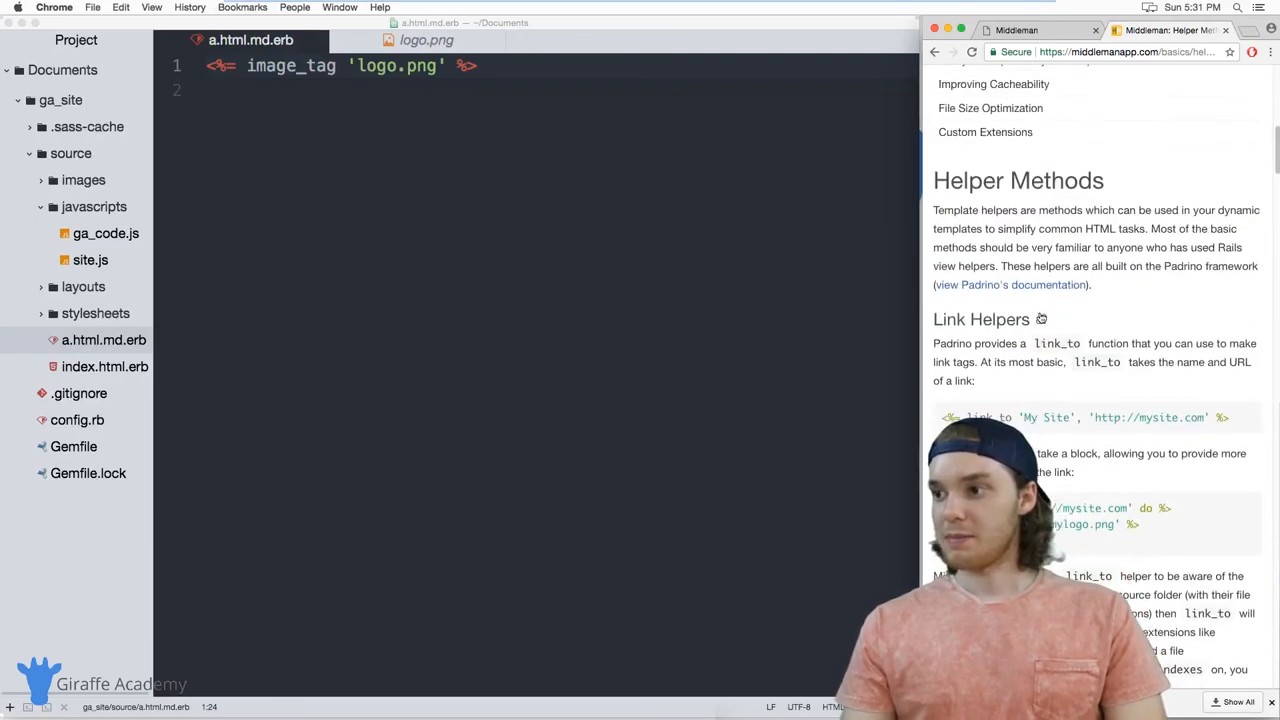
{"action": "scroll", "scroll_direction": "down", "scroll_amount": 3}
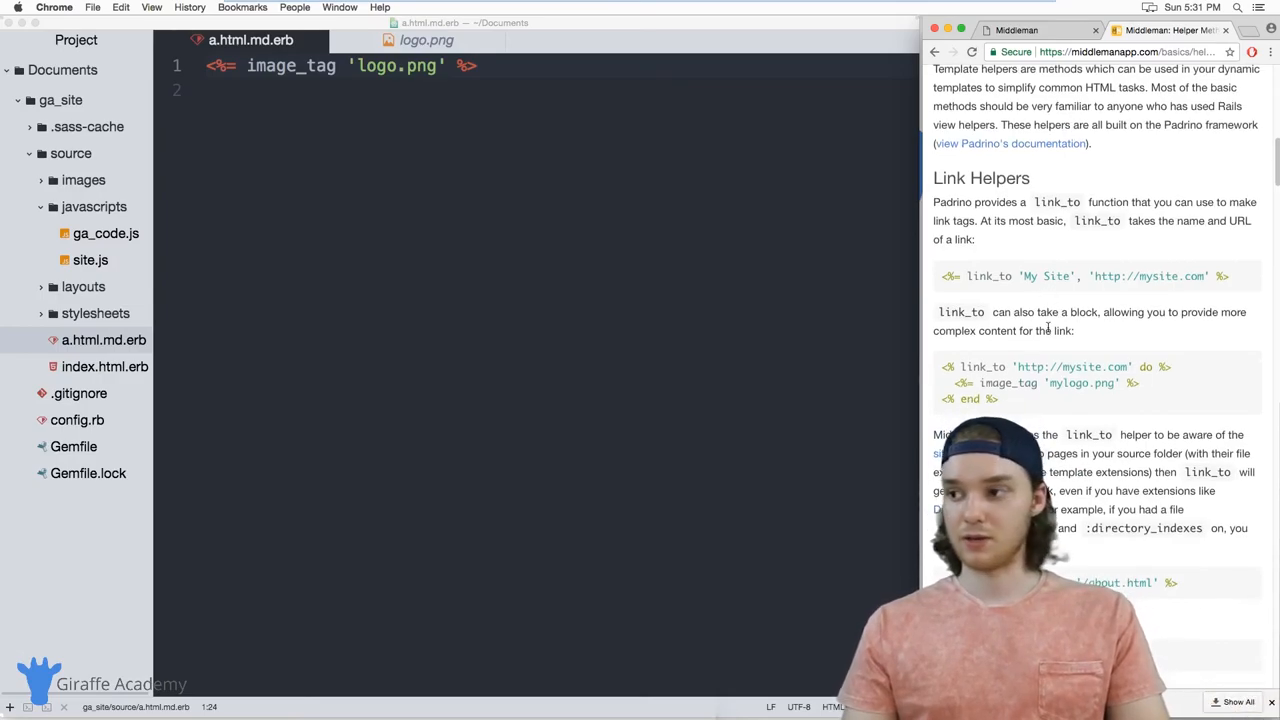
{"action": "scroll", "scroll_direction": "down", "scroll_amount": 3}
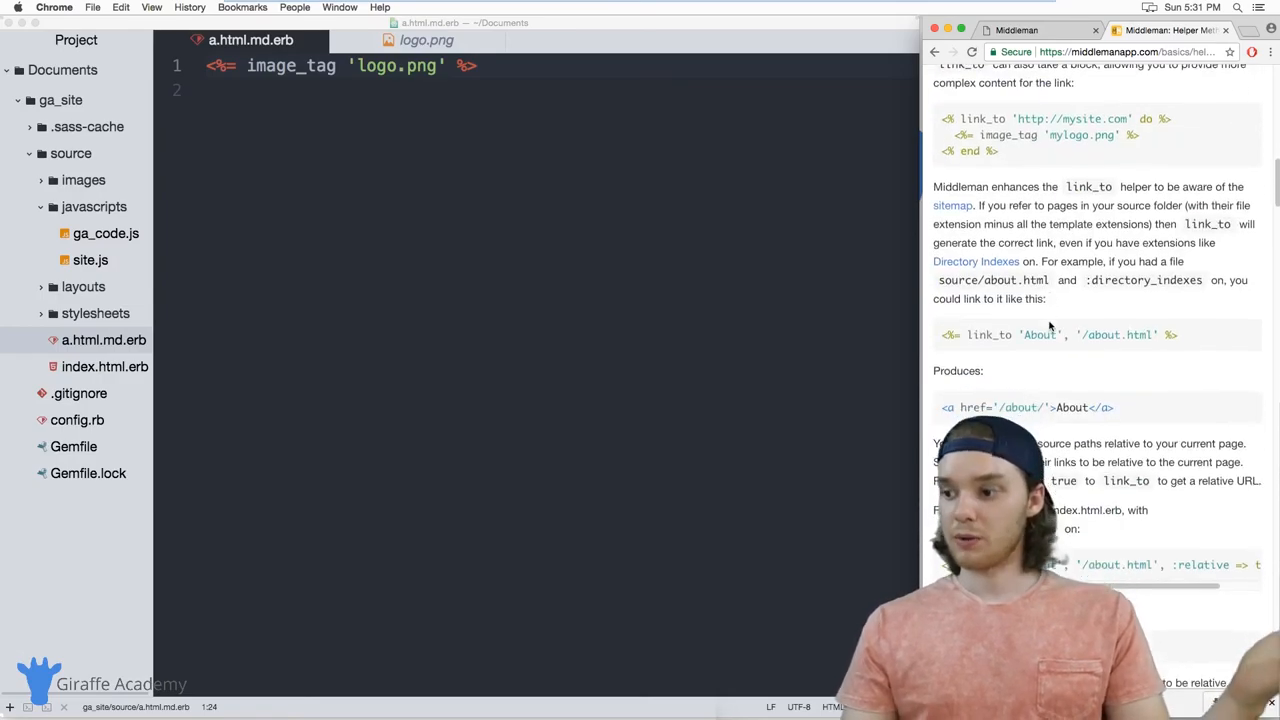
{"action": "scroll", "scroll_direction": "down", "scroll_amount": 3}
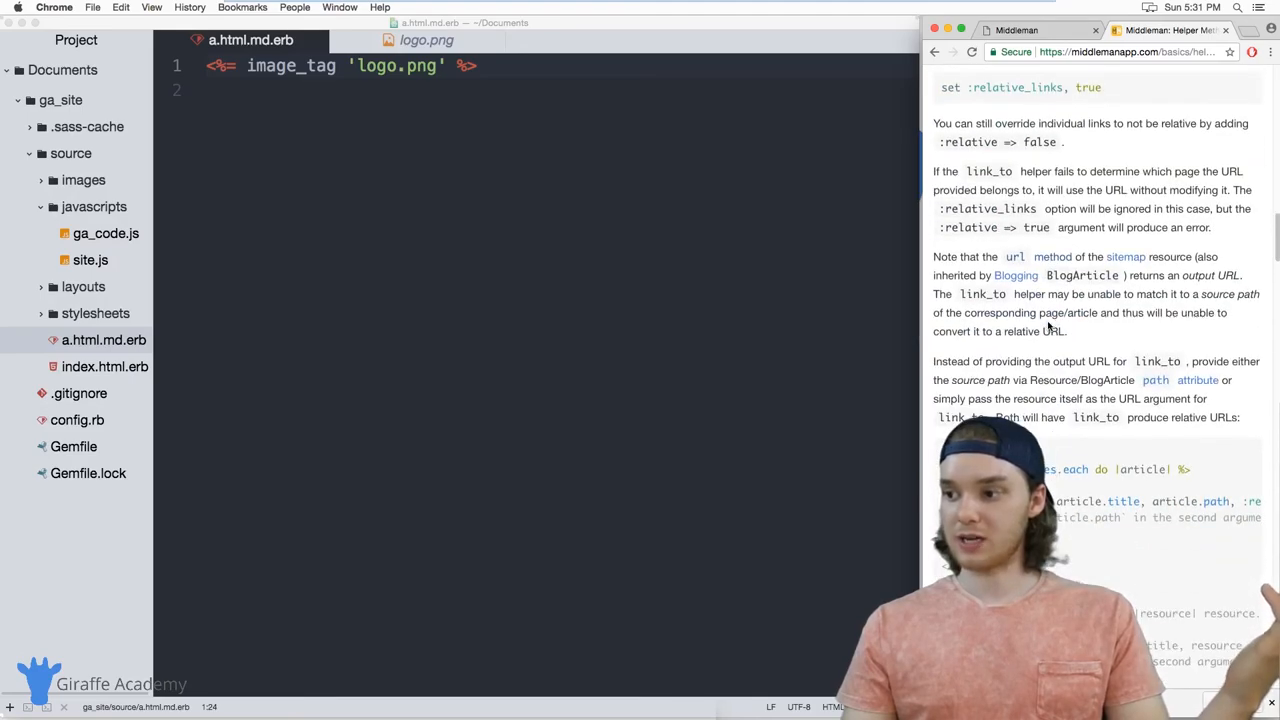
{"action": "scroll", "scroll_direction": "down", "scroll_amount": 3}
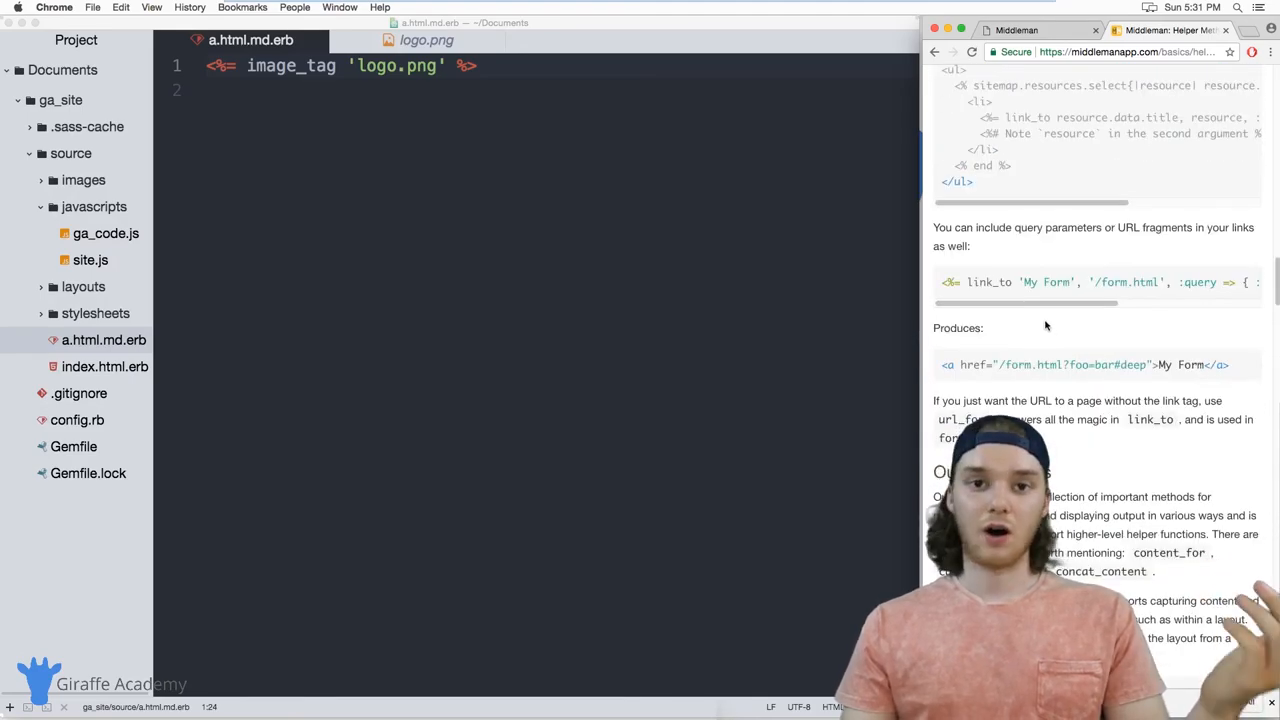